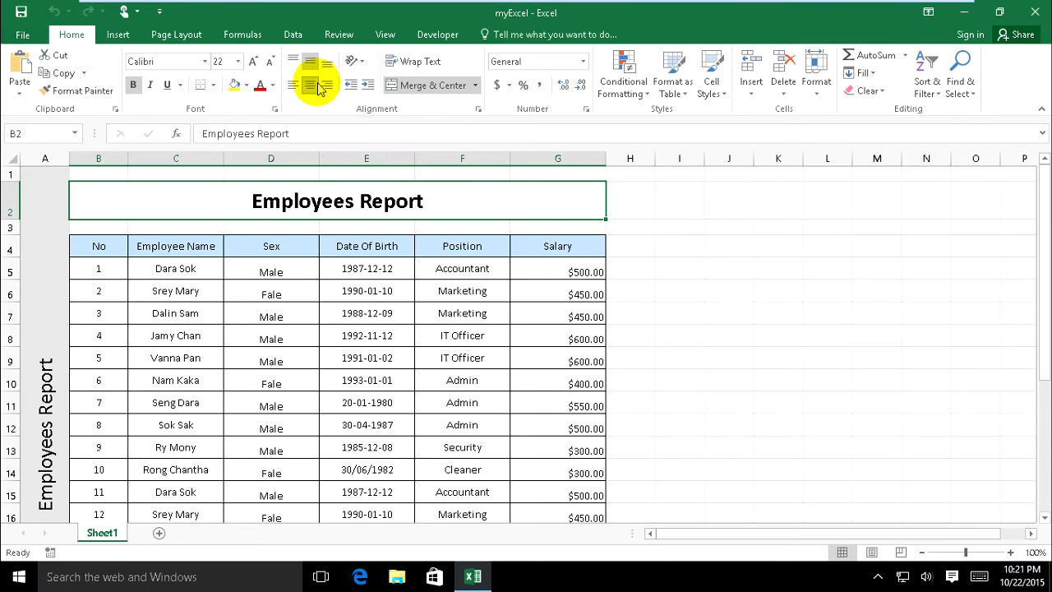
pyautogui.moveTo(311, 84)
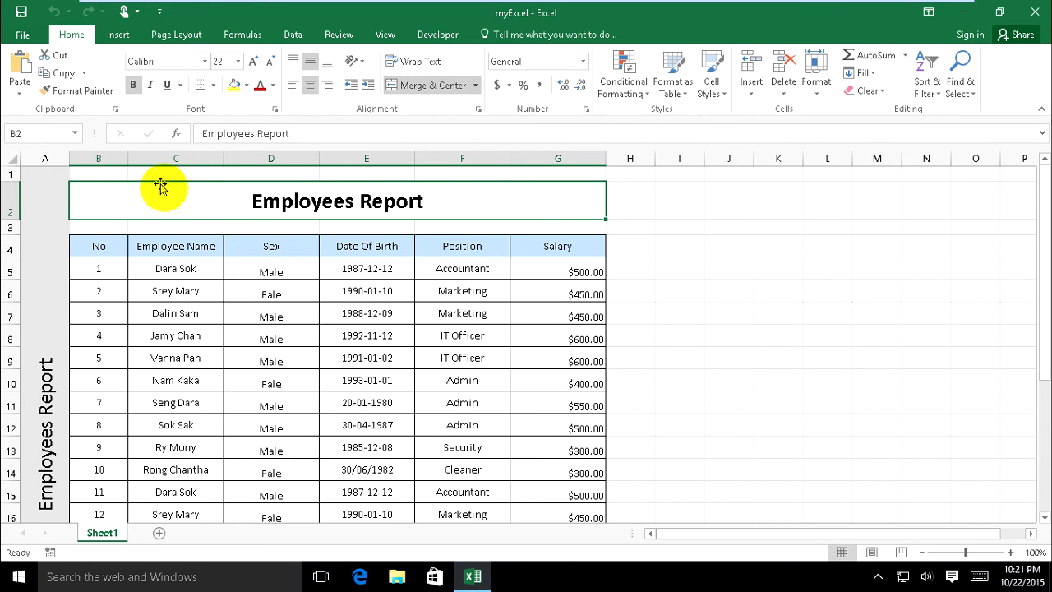
pyautogui.moveTo(144, 173)
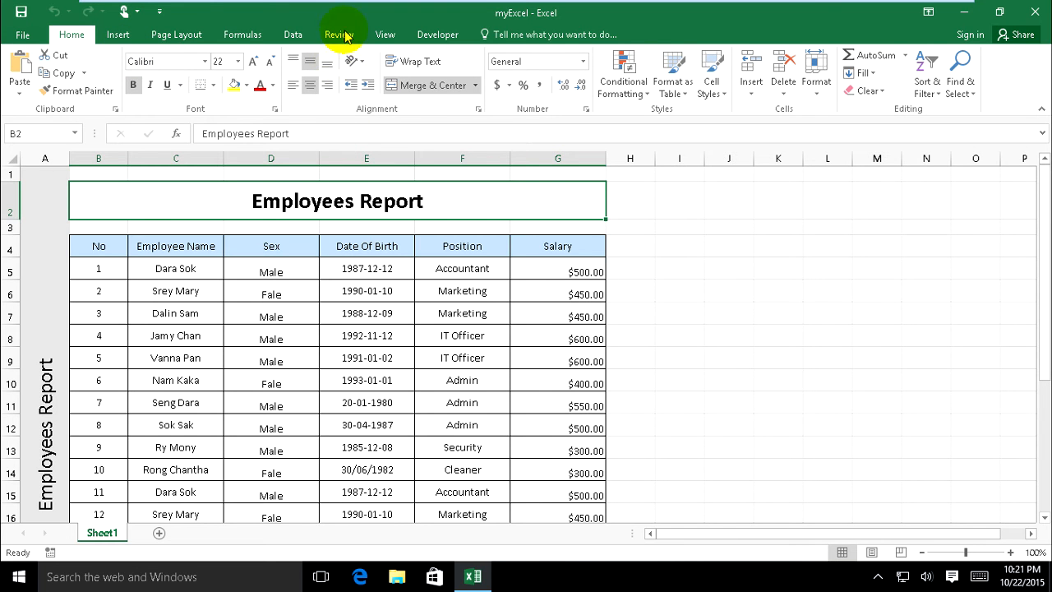
# Step: Switch to the Review tab and select the Salary heading in G4
pyautogui.click(339, 34)
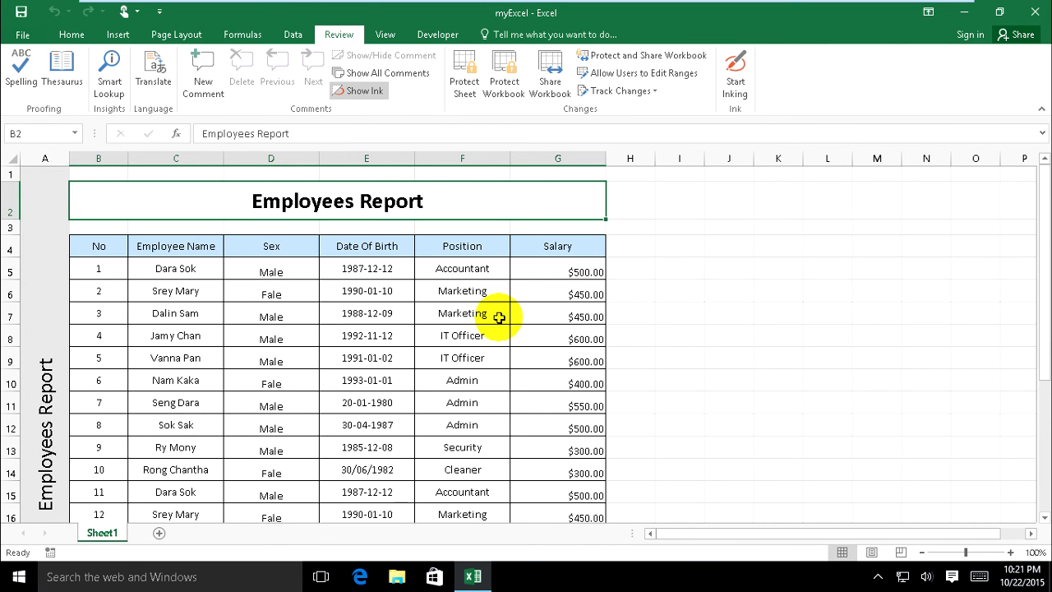
pyautogui.moveTo(558, 246)
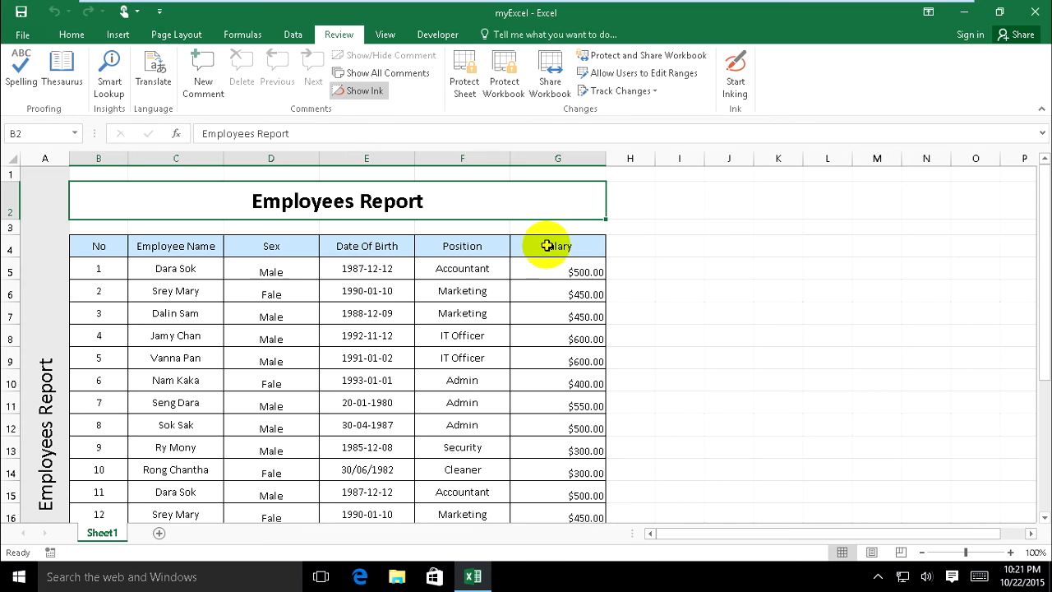
pyautogui.click(558, 246)
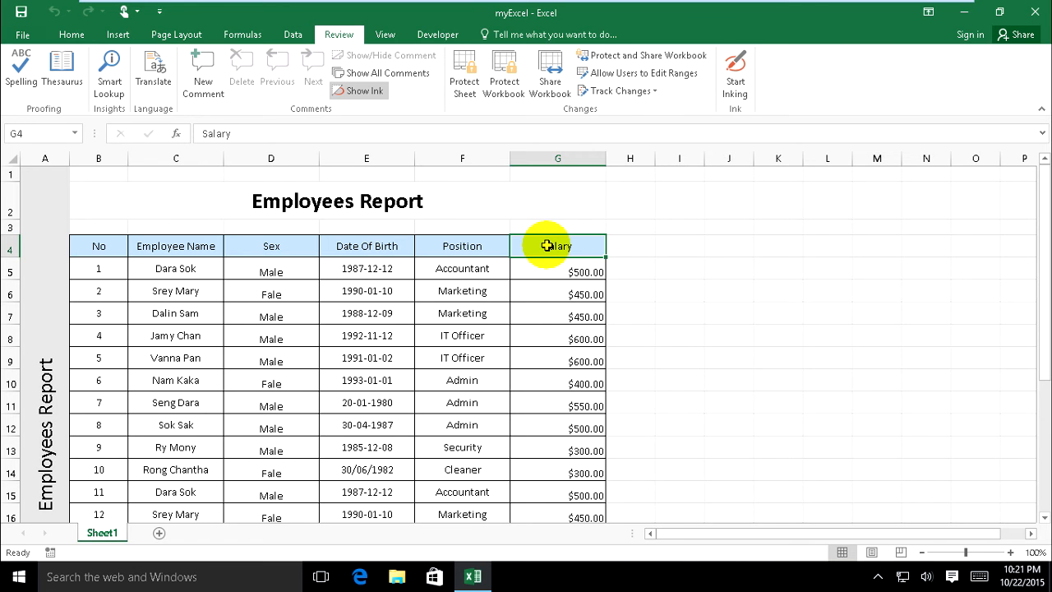
pyautogui.moveTo(559, 265)
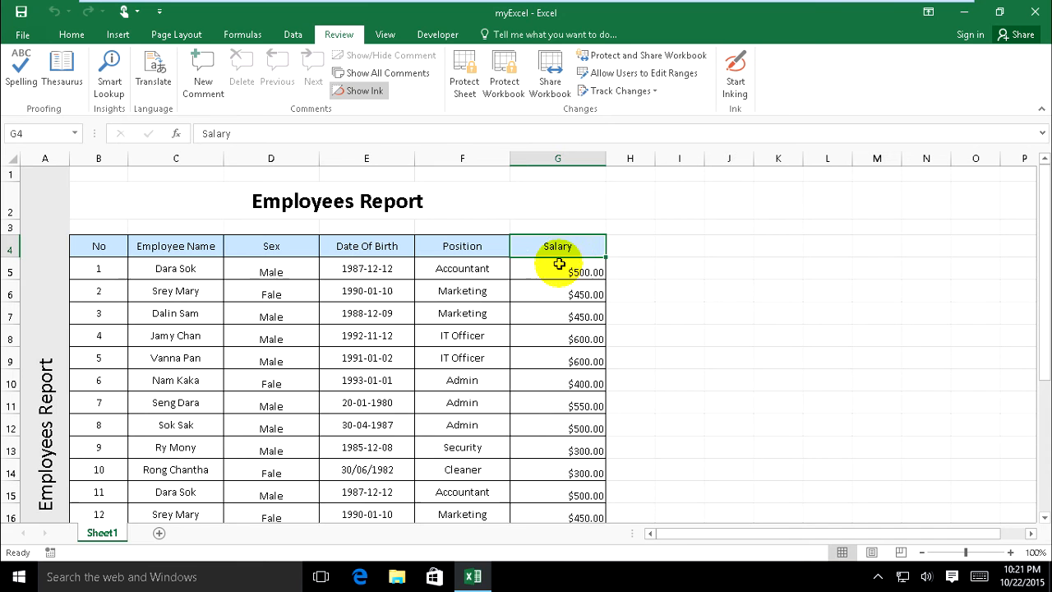
pyautogui.moveTo(675, 302)
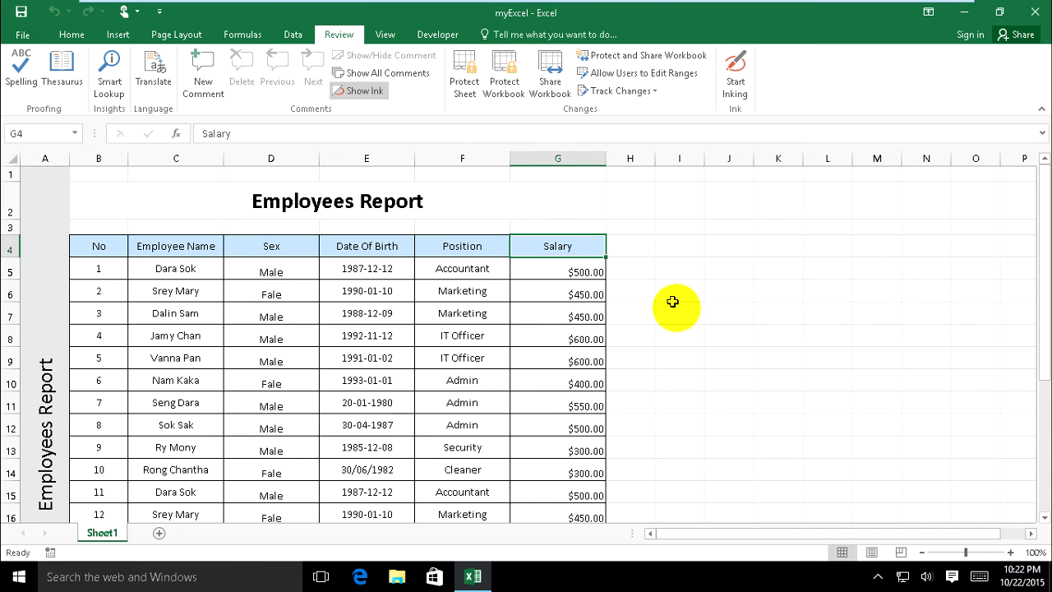
pyautogui.moveTo(110, 70)
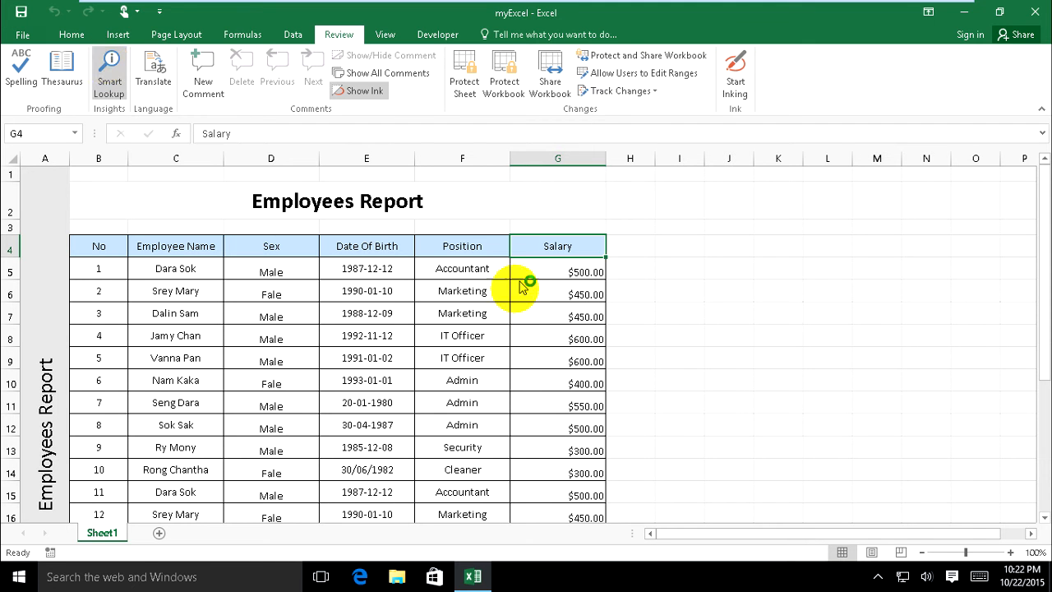
# Step: Run Smart Lookup on Salary and browse results like Salary.com and PayScale
pyautogui.click(108, 70)
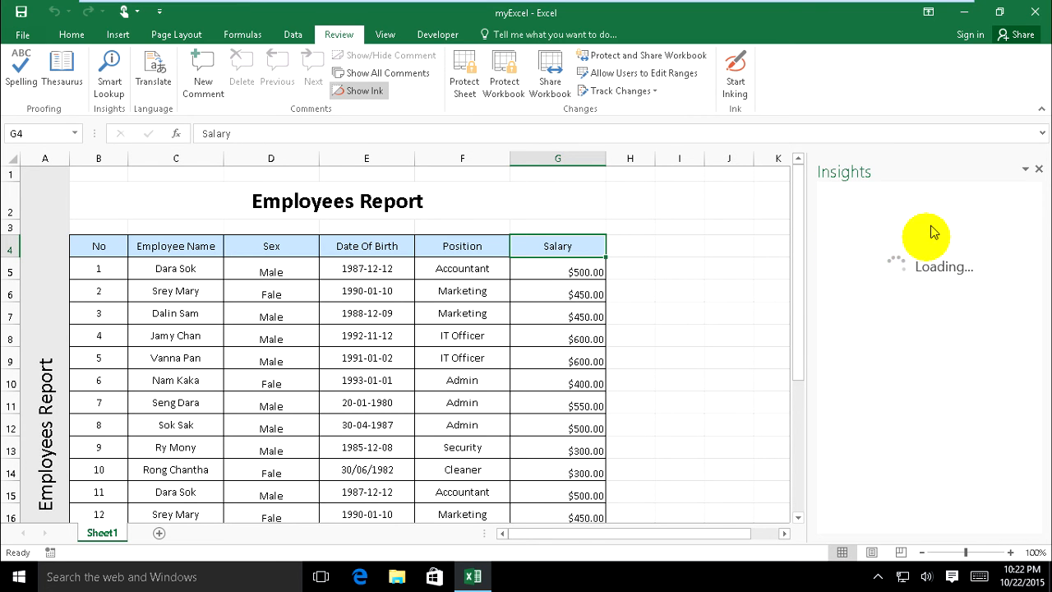
pyautogui.moveTo(890, 241)
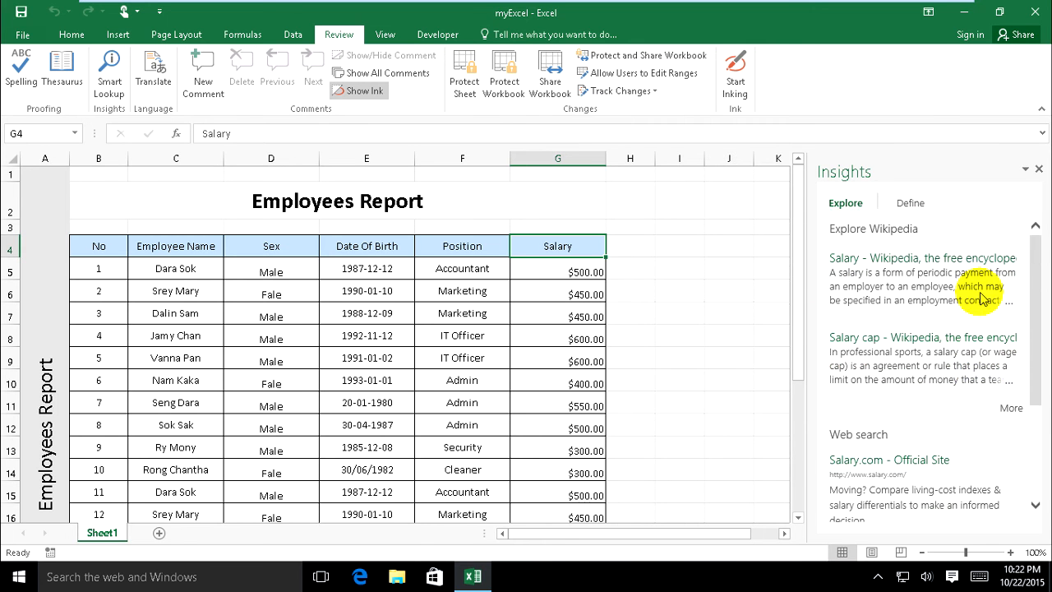
pyautogui.scroll(-3)
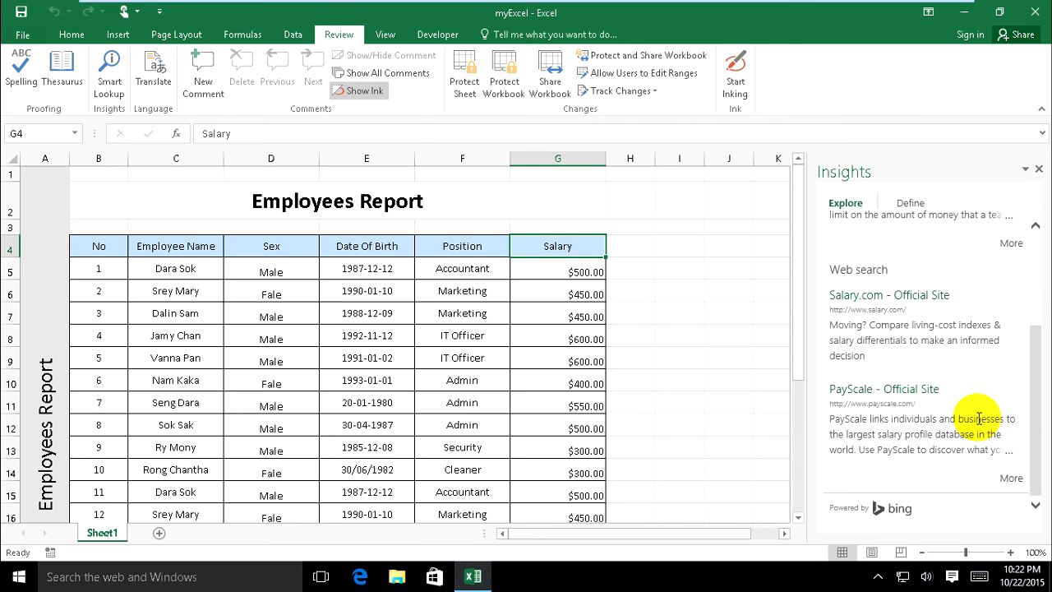
pyautogui.moveTo(937, 362)
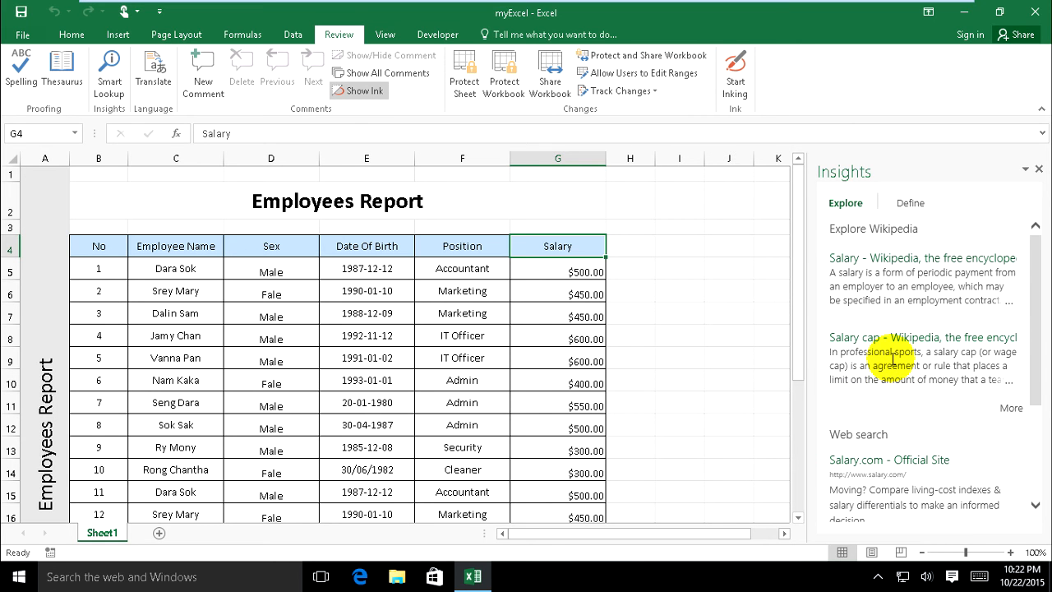
pyautogui.moveTo(840, 278)
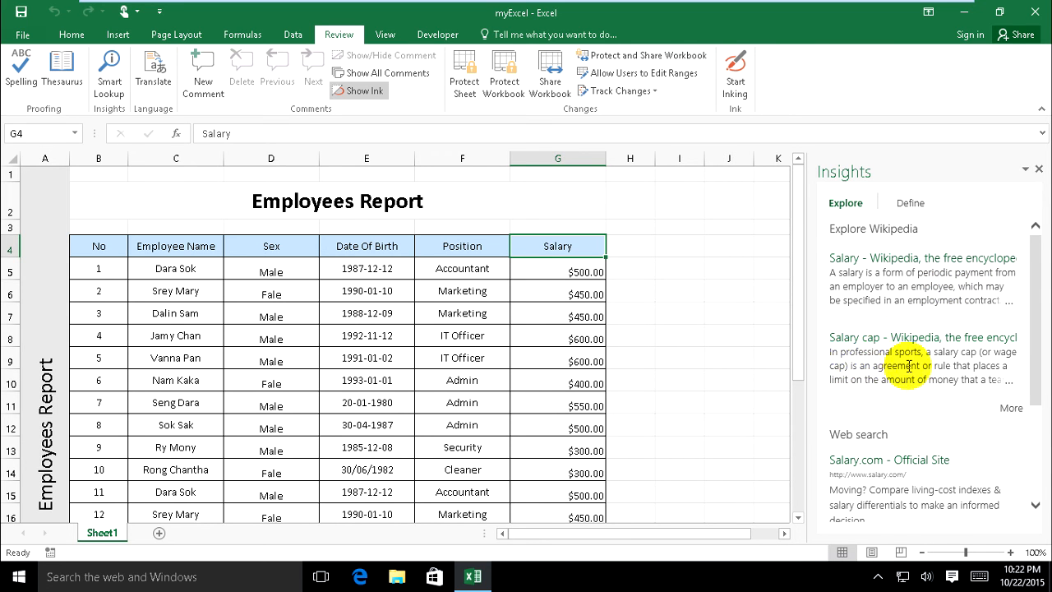
pyautogui.scroll(-3)
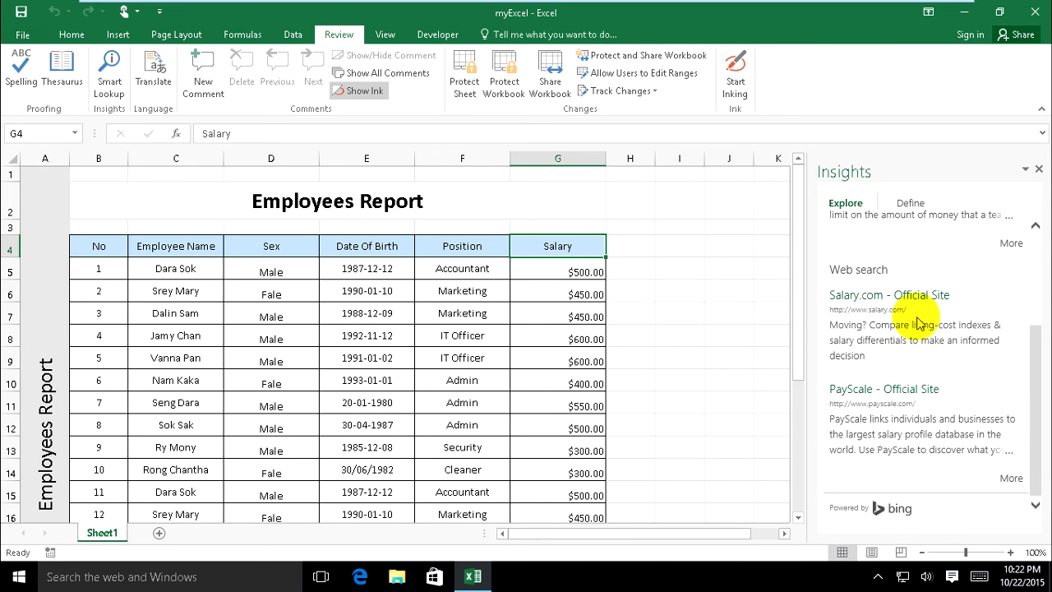
pyautogui.moveTo(912, 319)
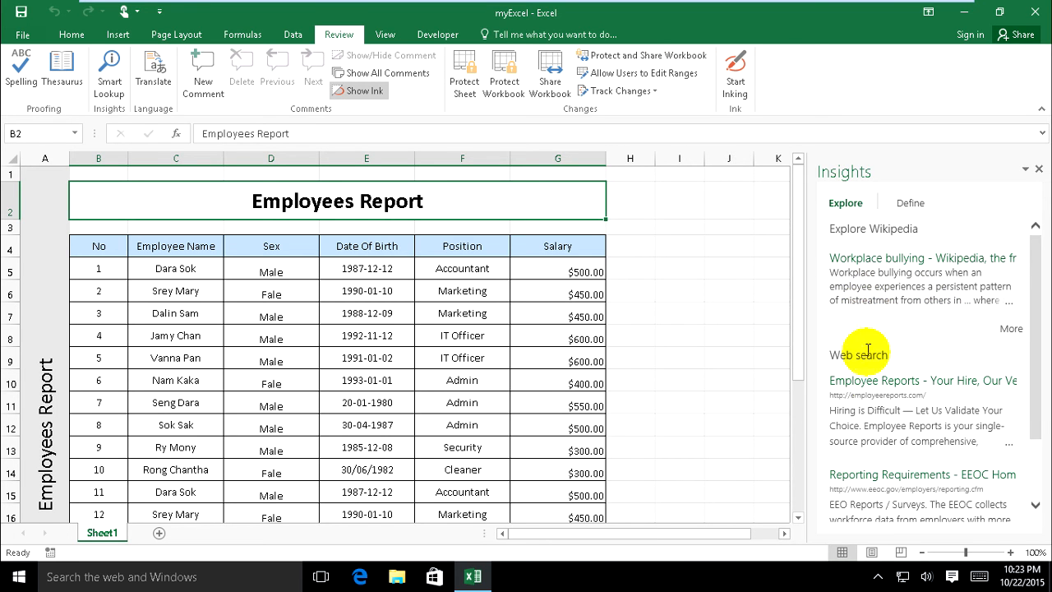
# Step: Scroll the 'Employees Report' Insights results, including Workplace bullying and Employee Reports
pyautogui.scroll(-3)
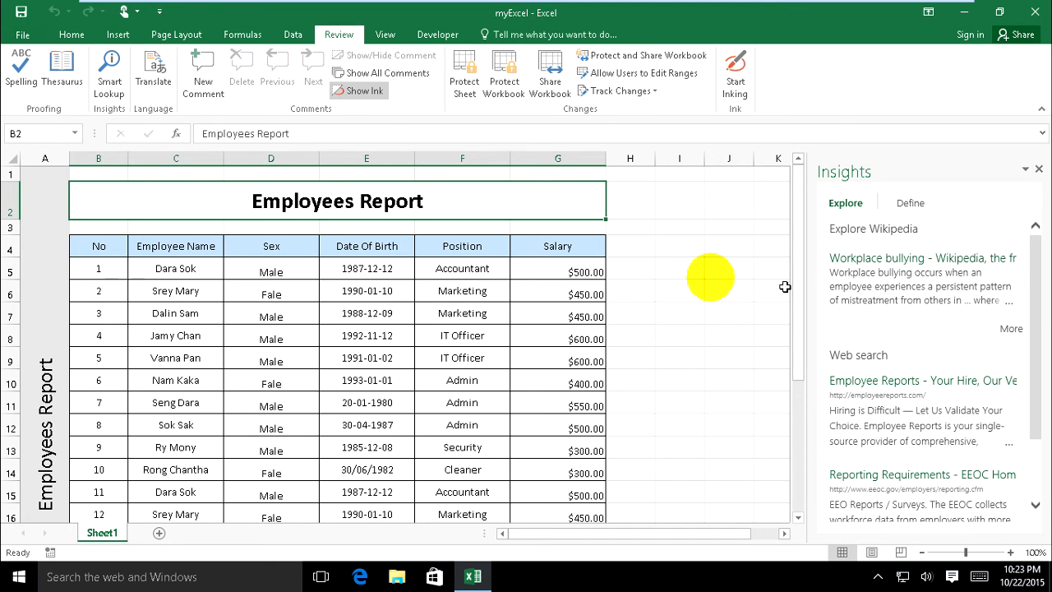
pyautogui.moveTo(562, 289)
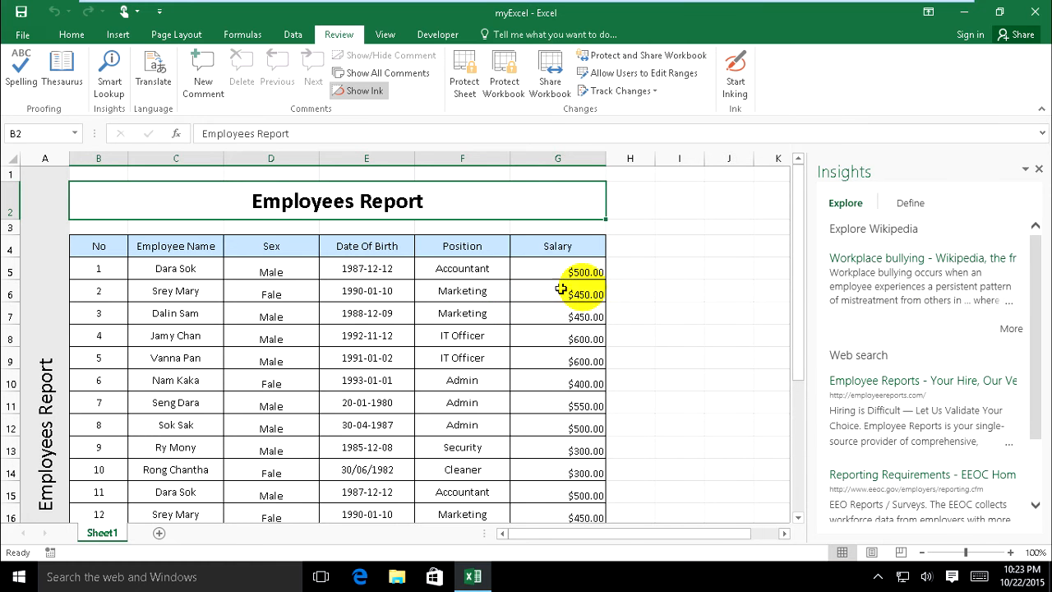
pyautogui.moveTo(697, 220)
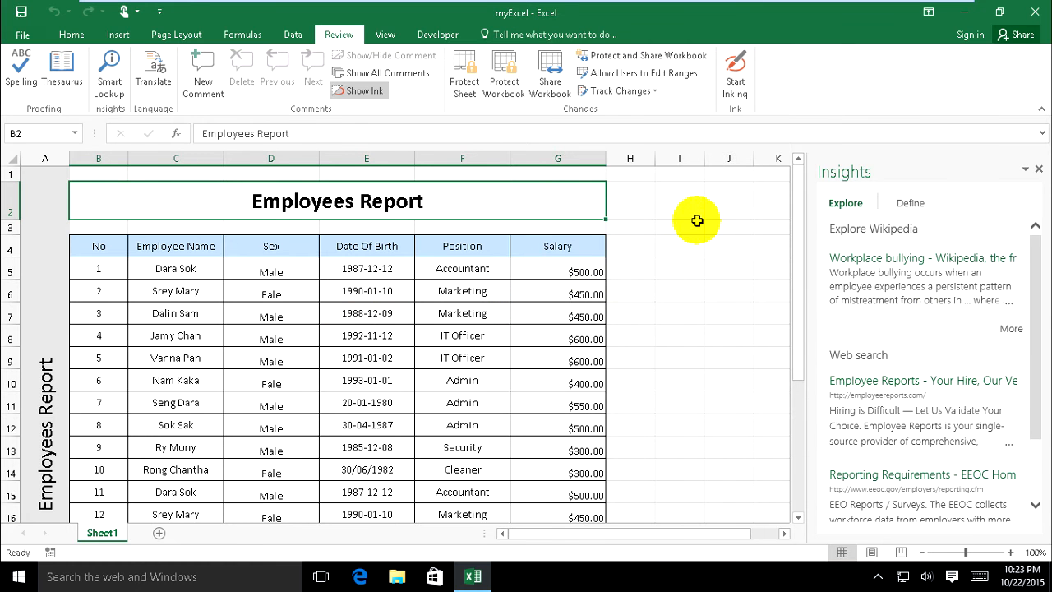
pyautogui.click(680, 249)
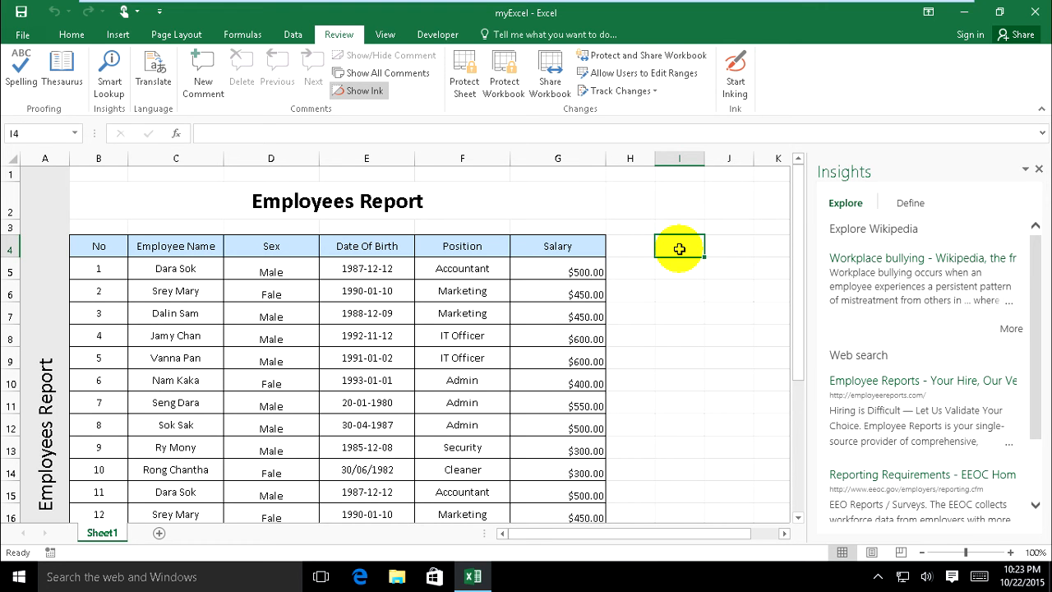
pyautogui.write('www.')
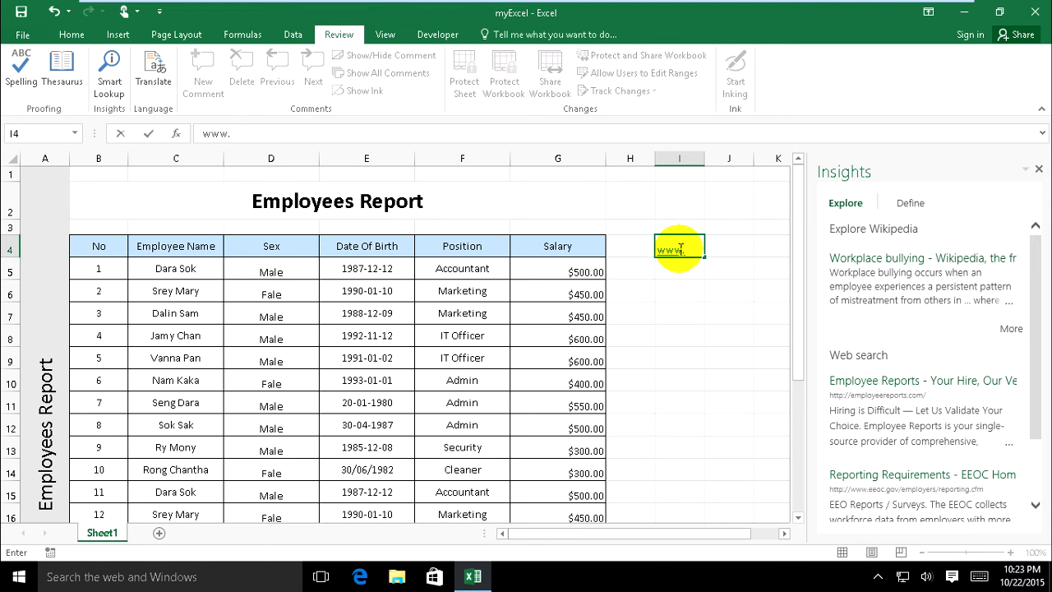
pyautogui.write('faceb')
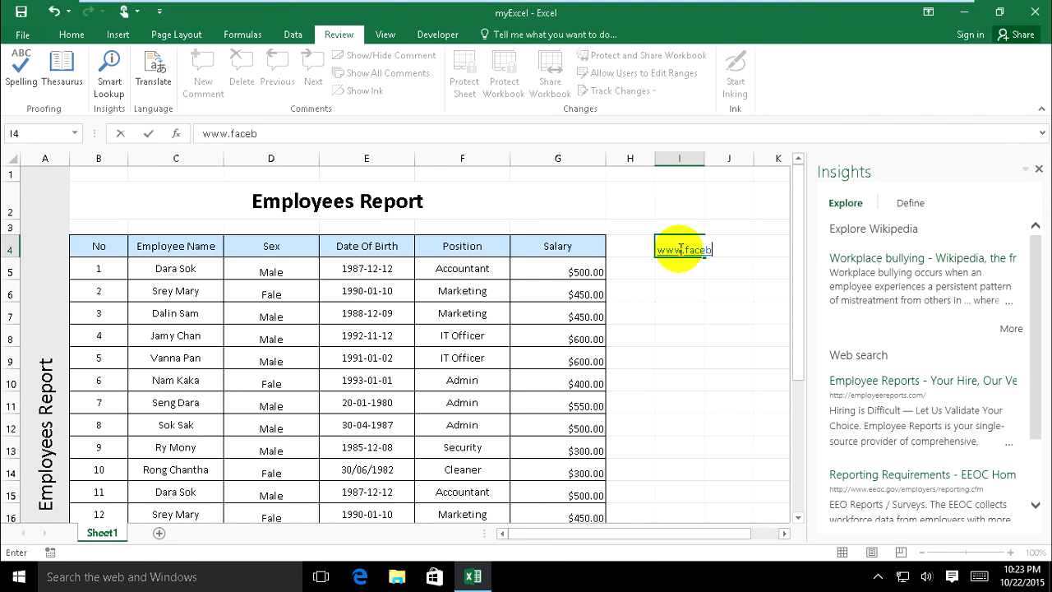
pyautogui.write('ook.com')
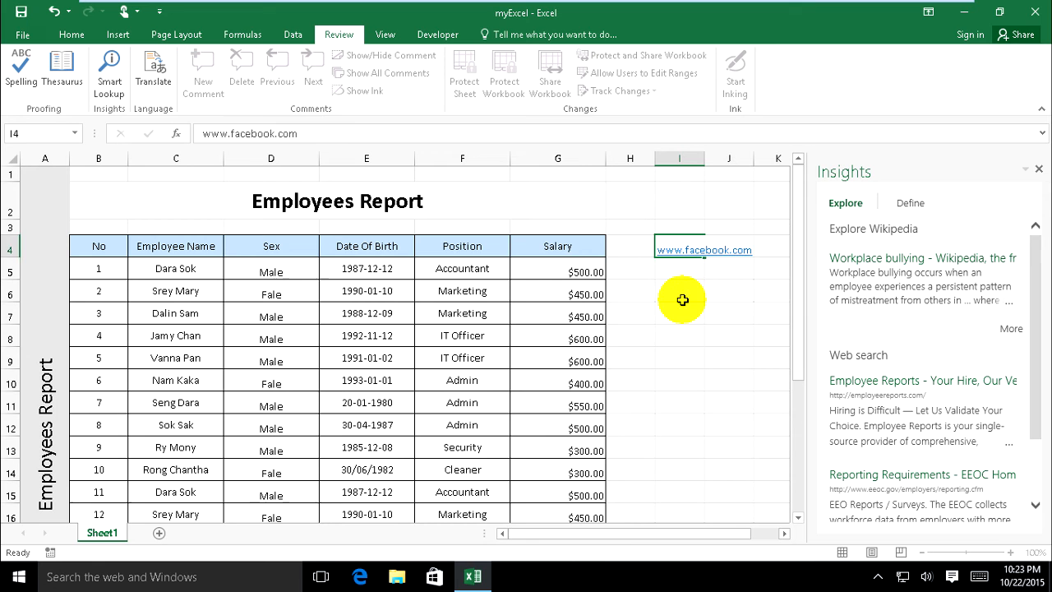
pyautogui.click(681, 291)
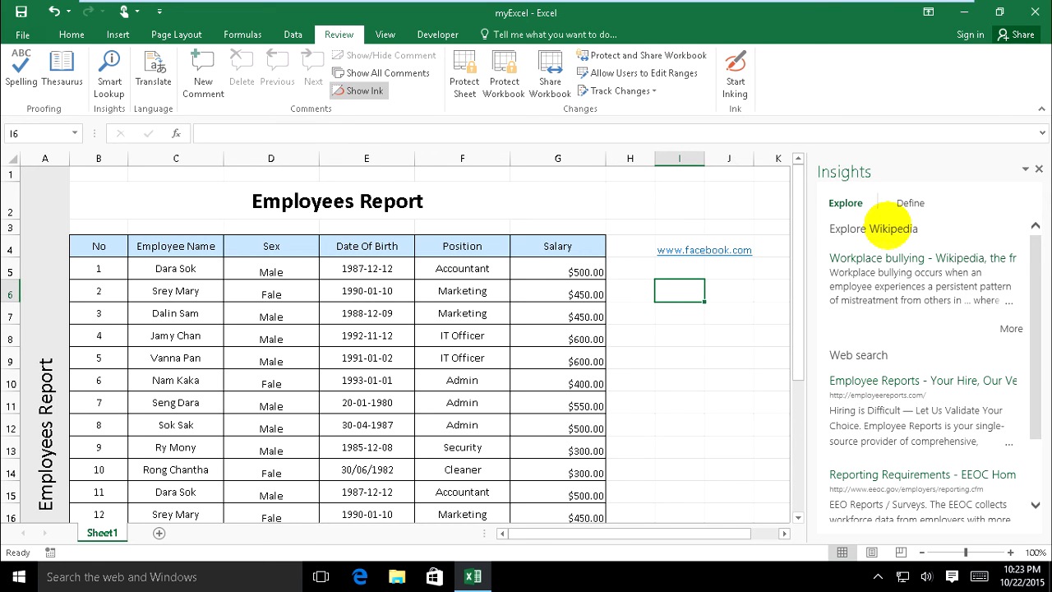
pyautogui.moveTo(693, 264)
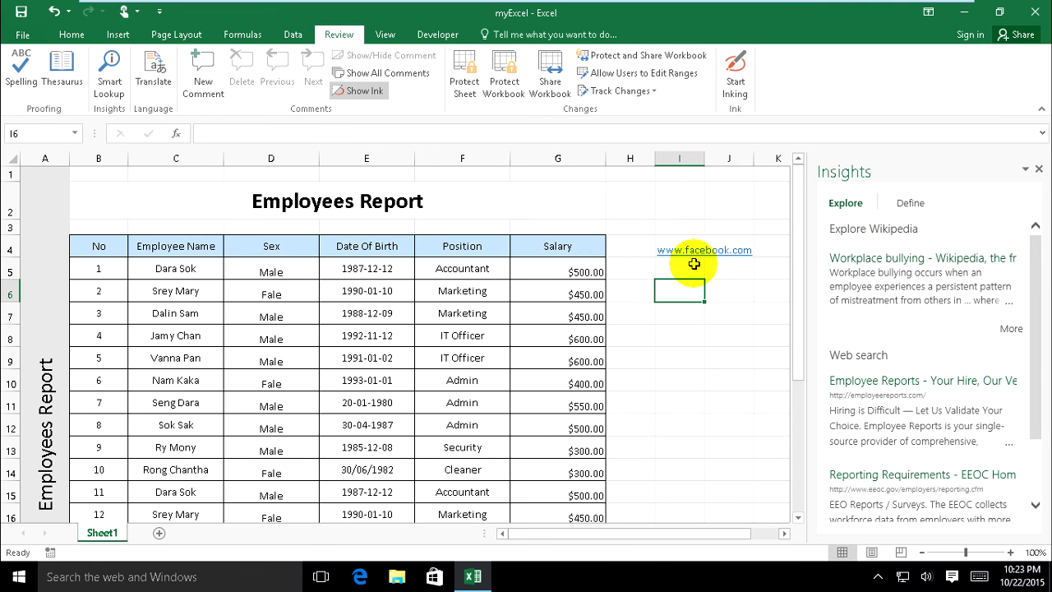
pyautogui.moveTo(677, 236)
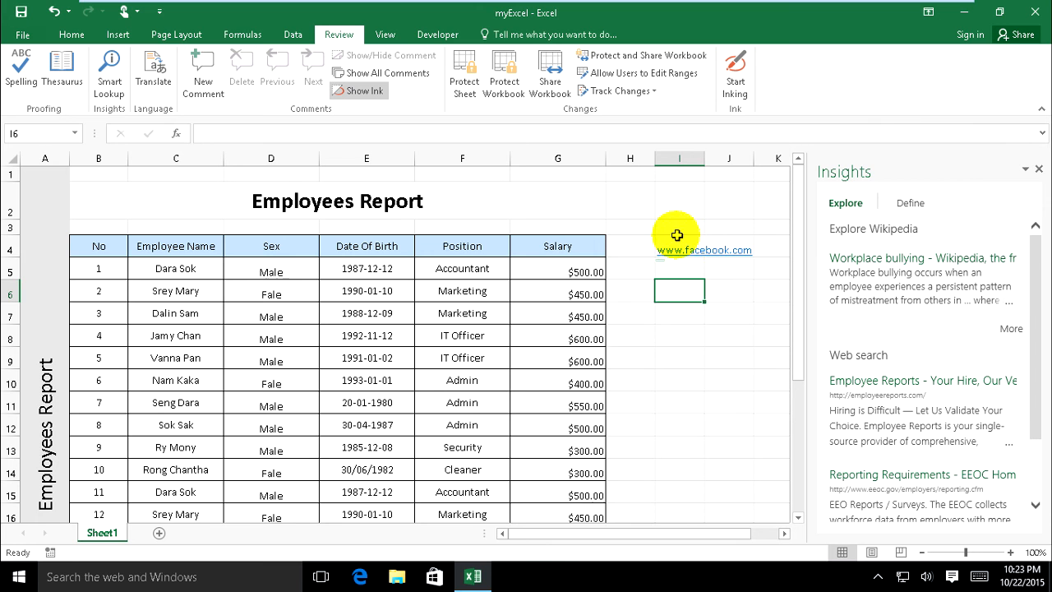
pyautogui.click(679, 247)
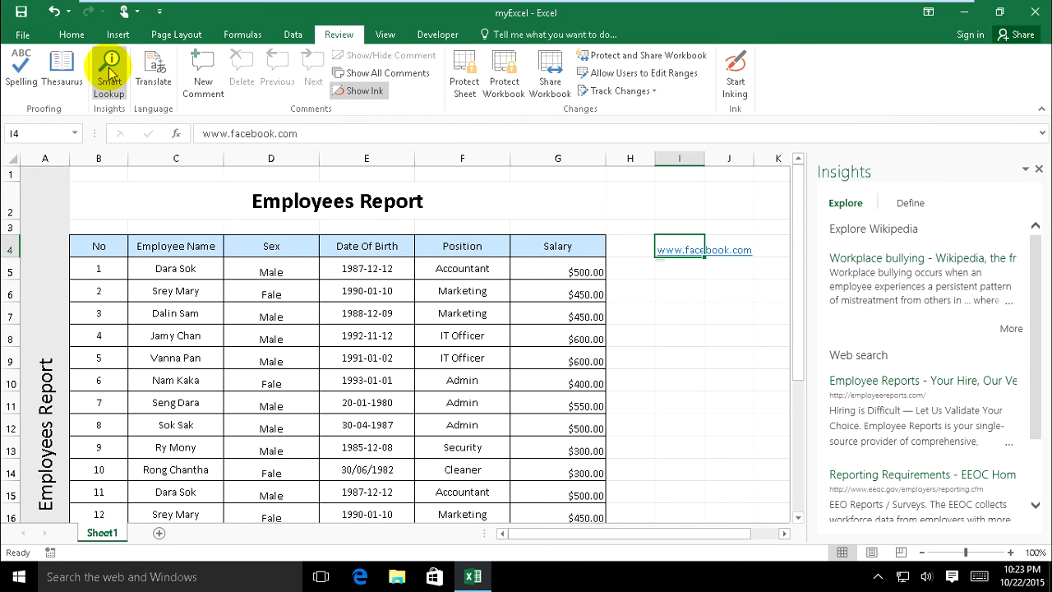
pyautogui.click(110, 70)
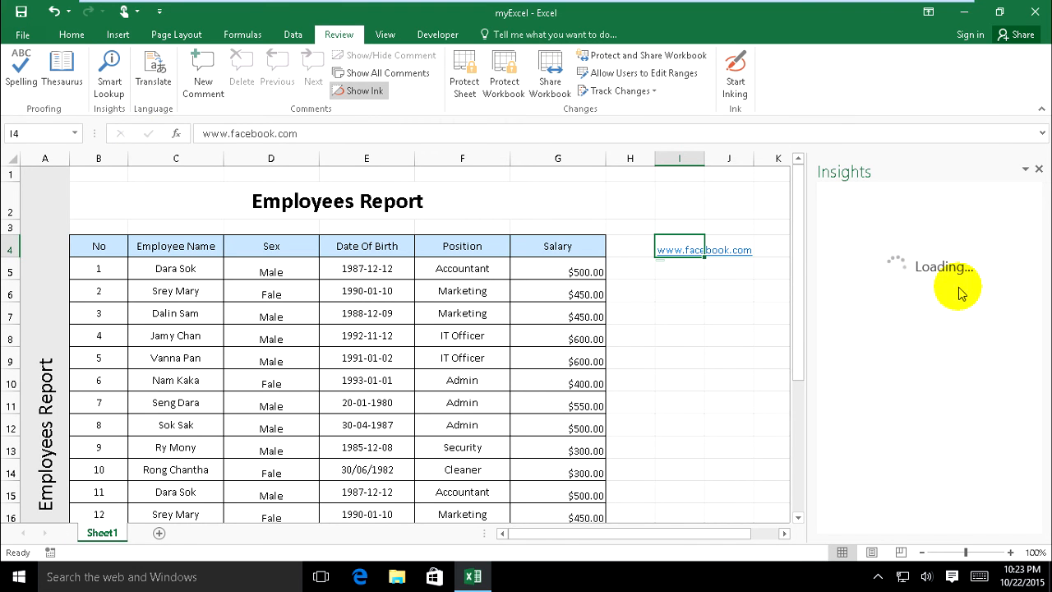
pyautogui.moveTo(881, 287)
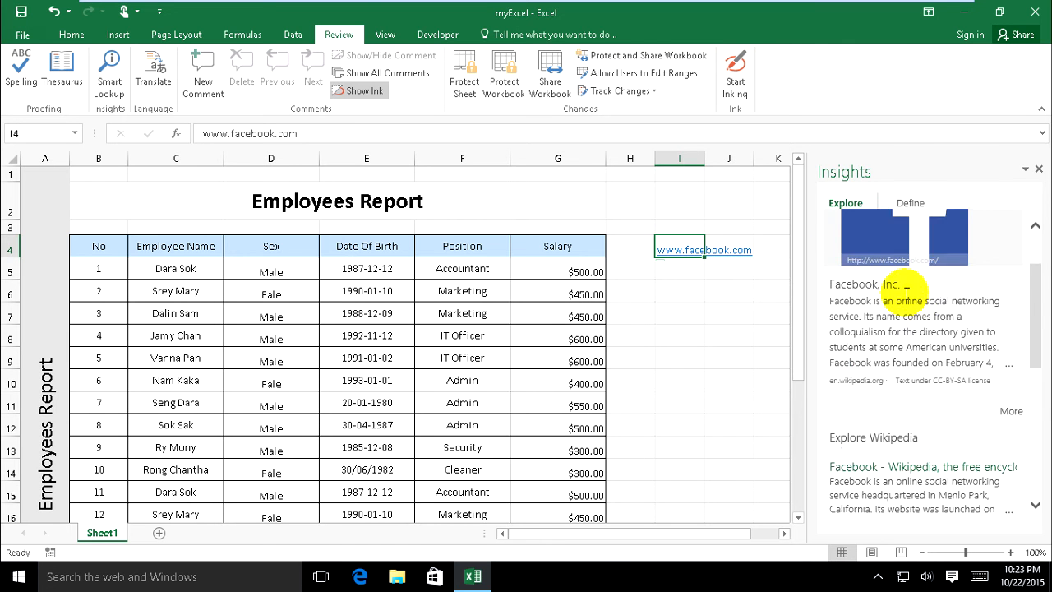
pyautogui.scroll(-3)
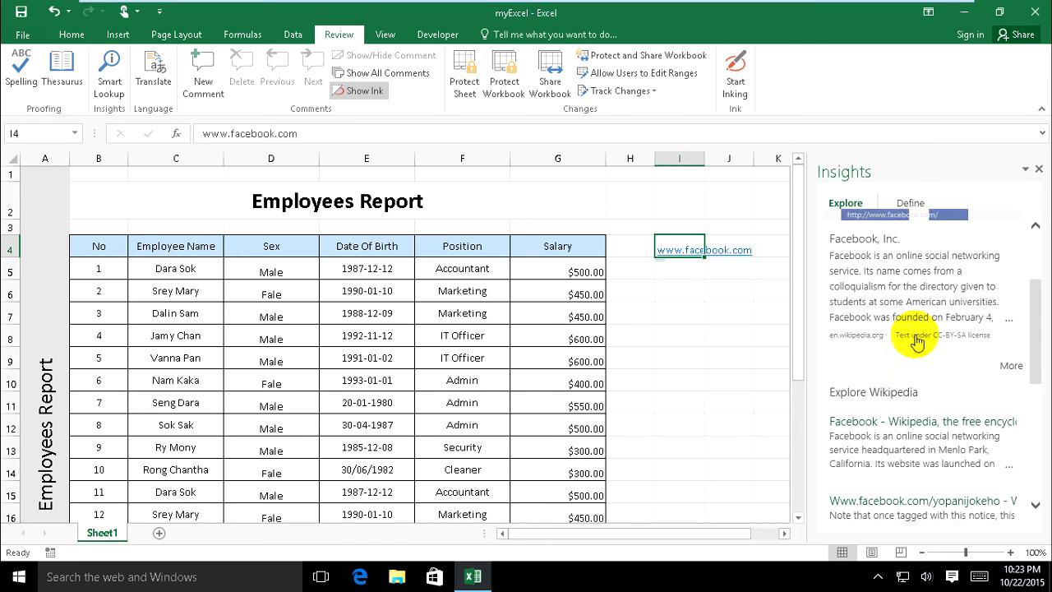
pyautogui.scroll(-3)
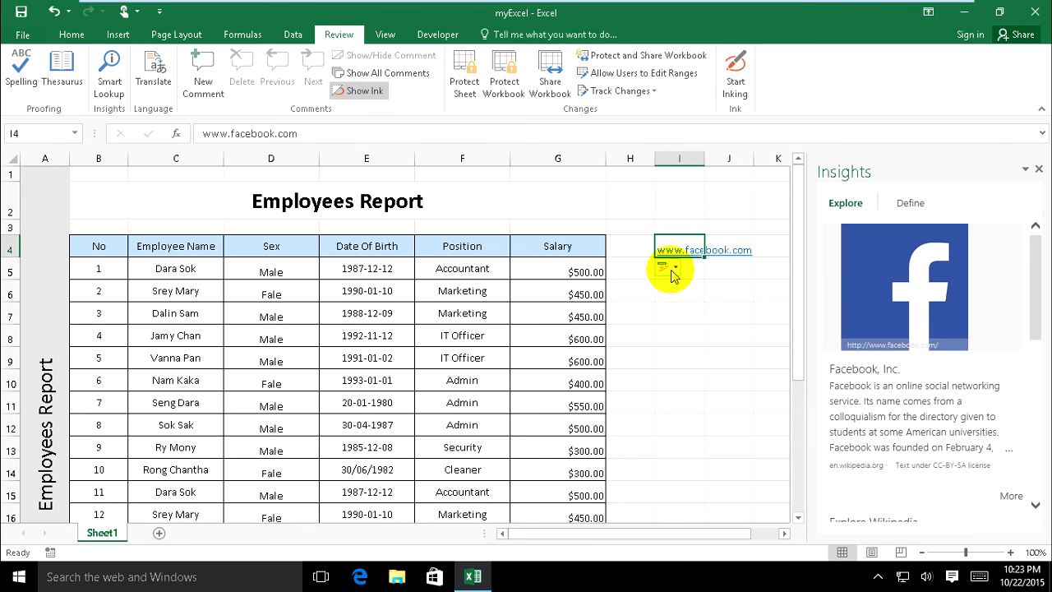
pyautogui.click(680, 290)
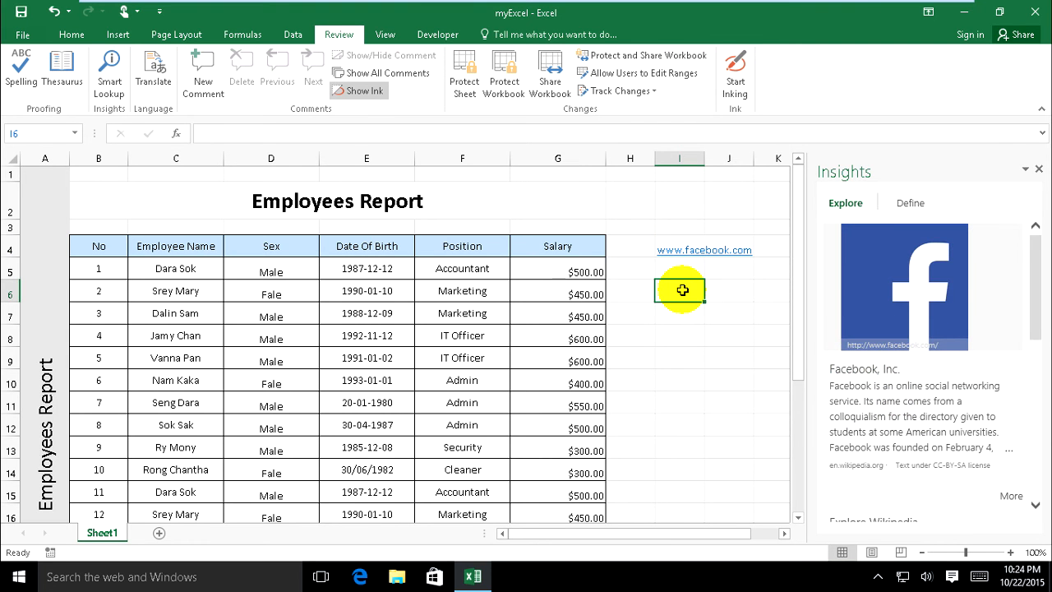
# Step: Type 'E Angkor' in I6 and browse its YouTube, Wikipedia and image Insights results
pyautogui.write('E')
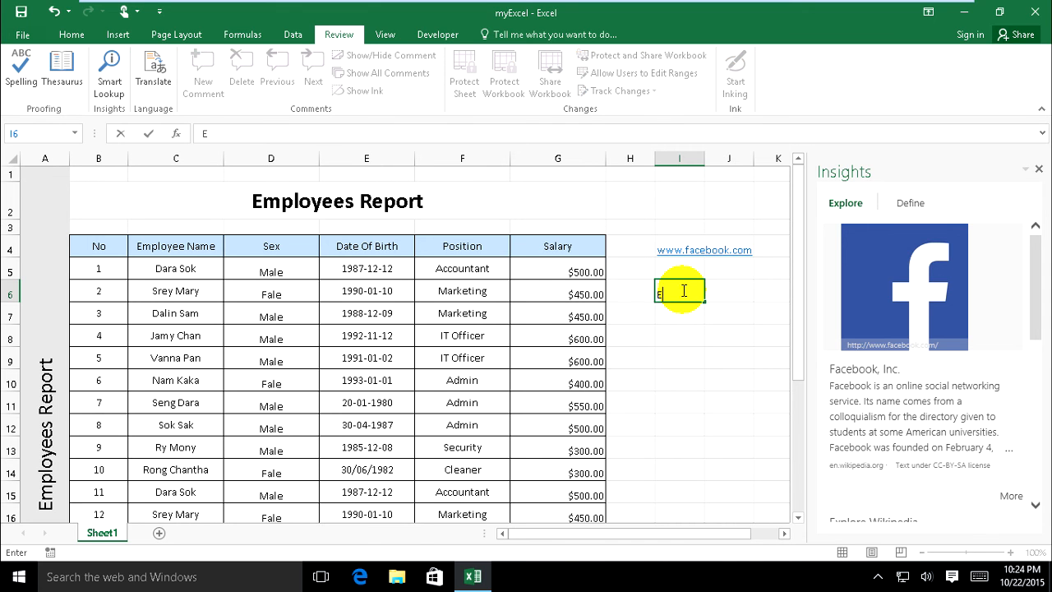
pyautogui.write('A')
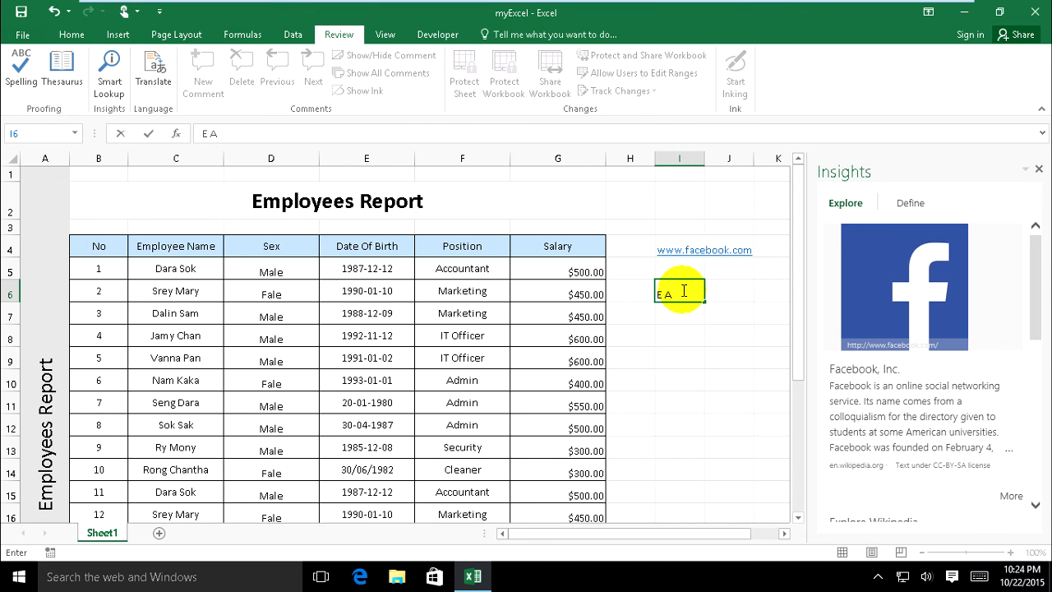
pyautogui.write('ngkor')
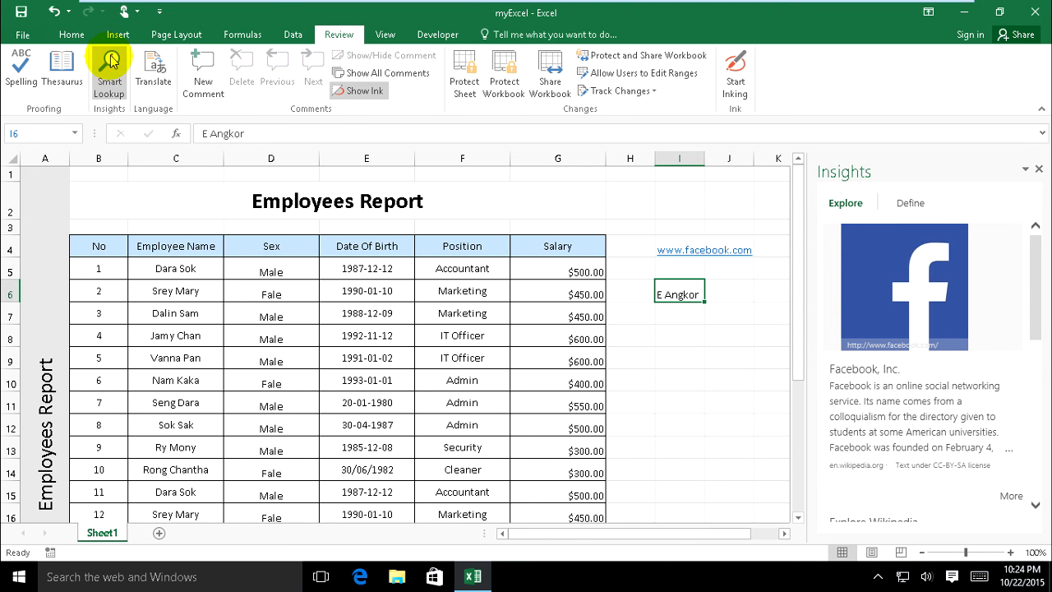
pyautogui.click(109, 70)
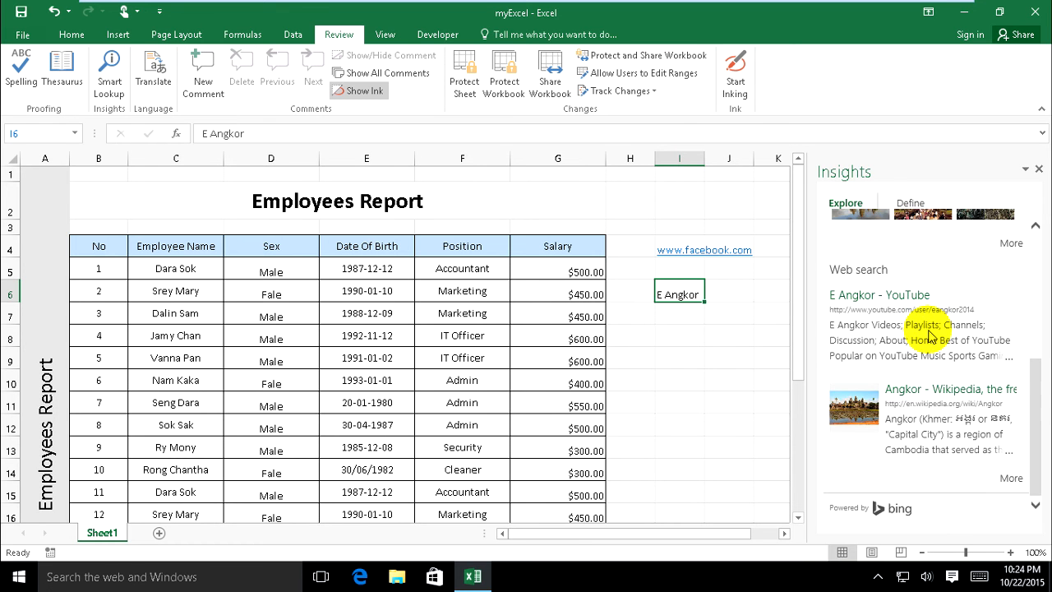
pyautogui.moveTo(914, 313)
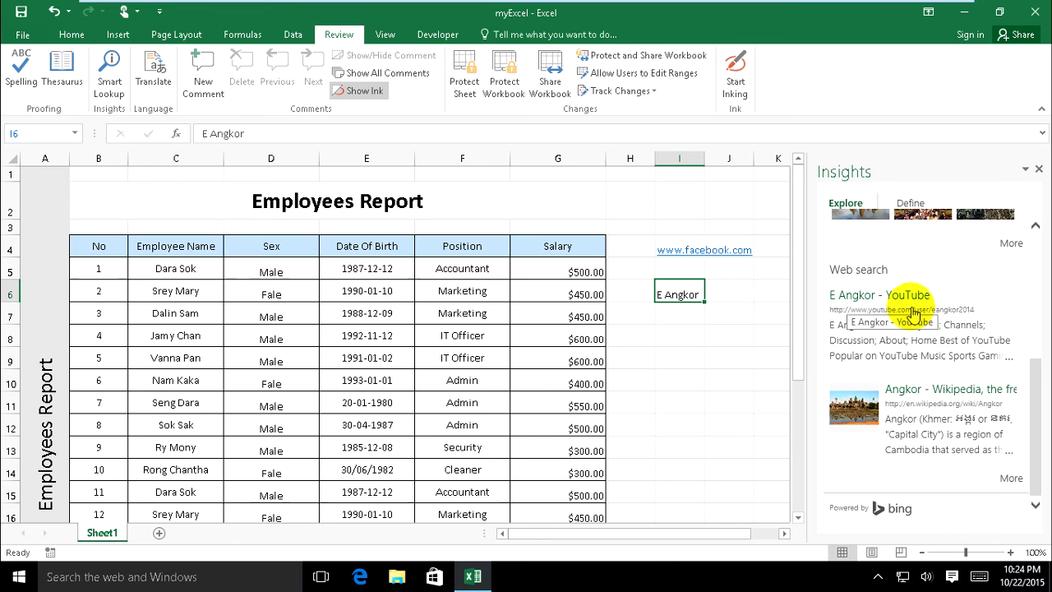
pyautogui.moveTo(839, 351)
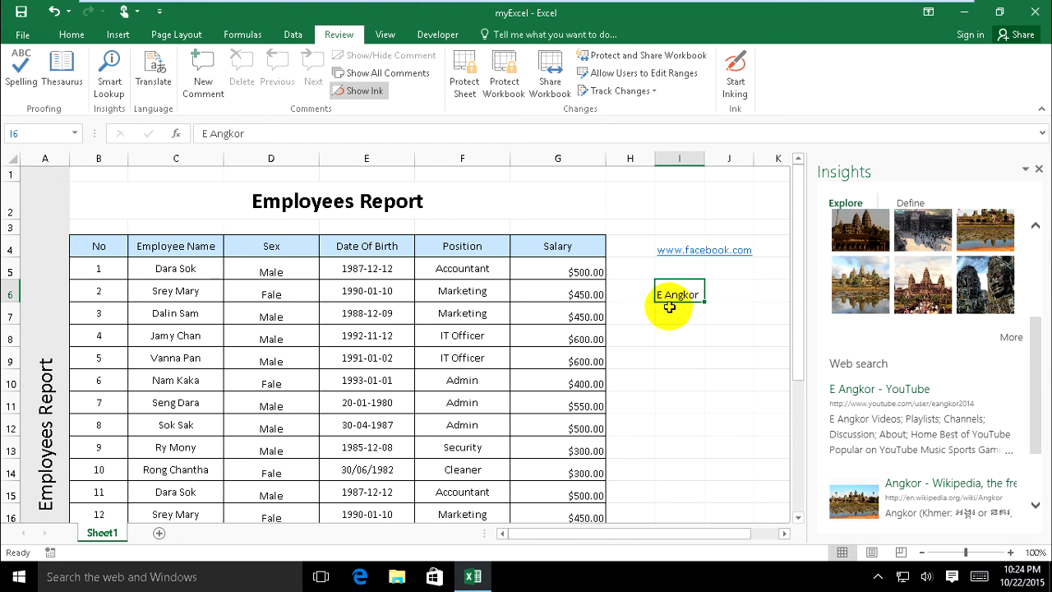
pyautogui.scroll(-3)
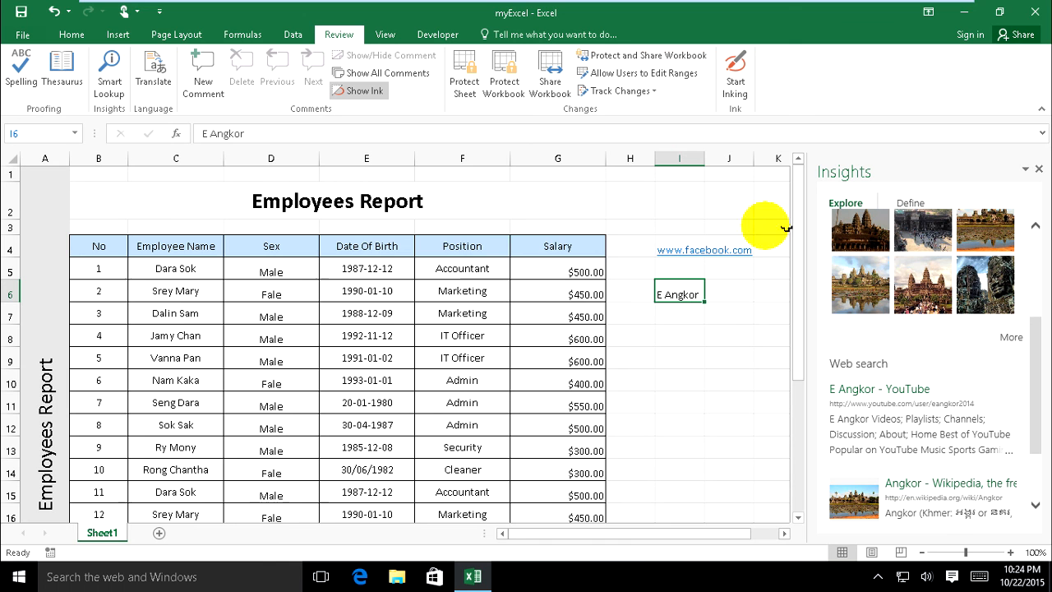
pyautogui.moveTo(356, 230)
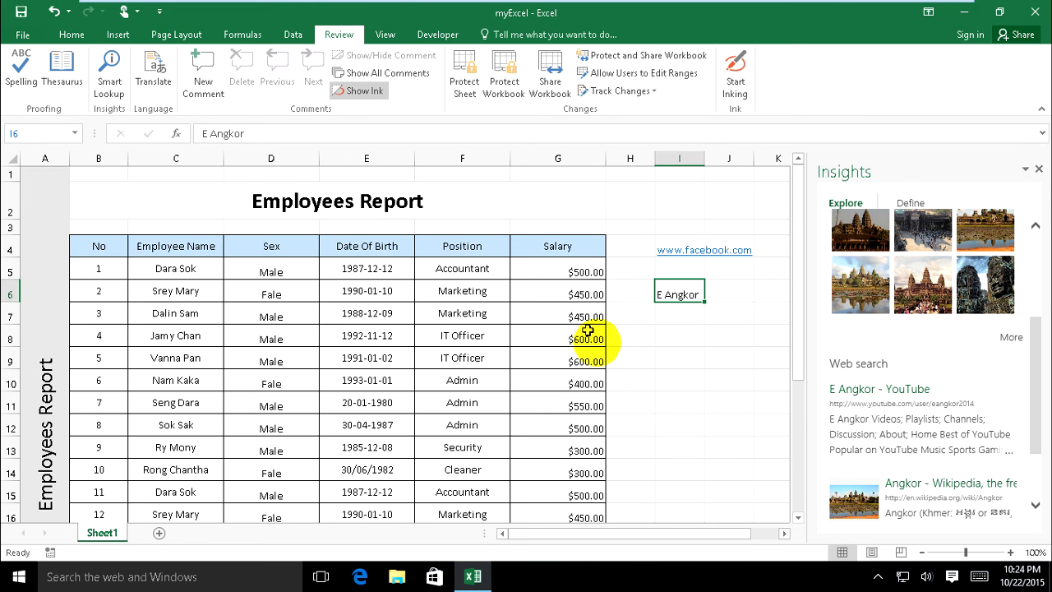
# Step: Open the Translation research service from English to French and select Male in D5
pyautogui.click(551, 246)
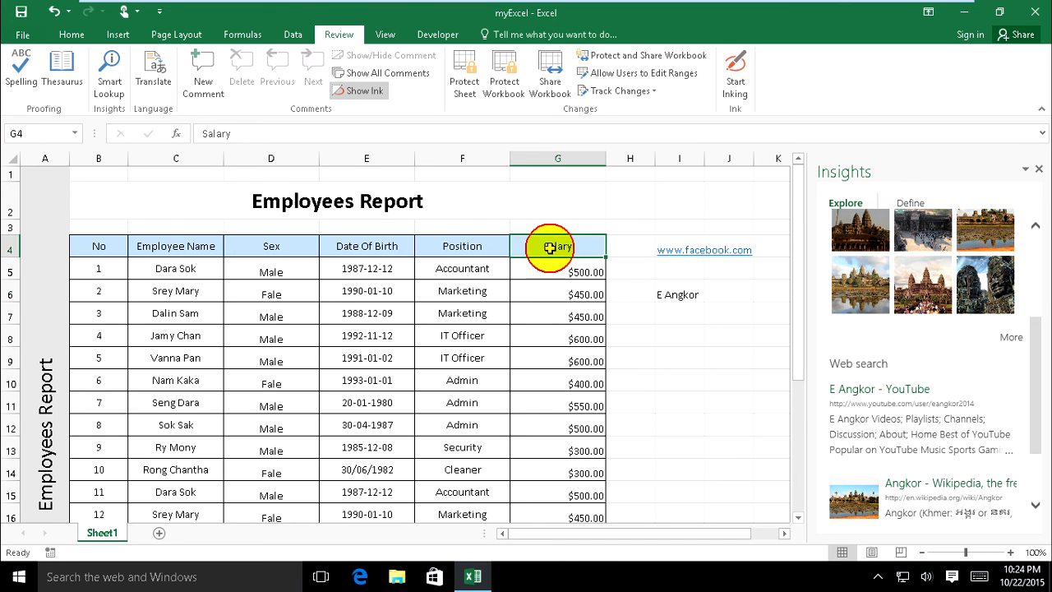
pyautogui.moveTo(153, 70)
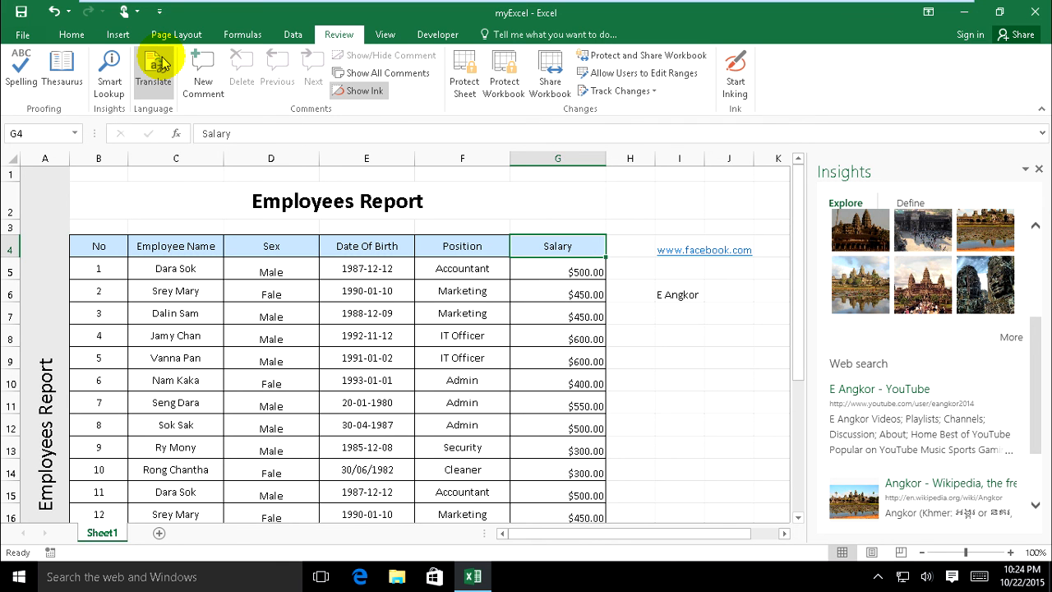
pyautogui.click(152, 70)
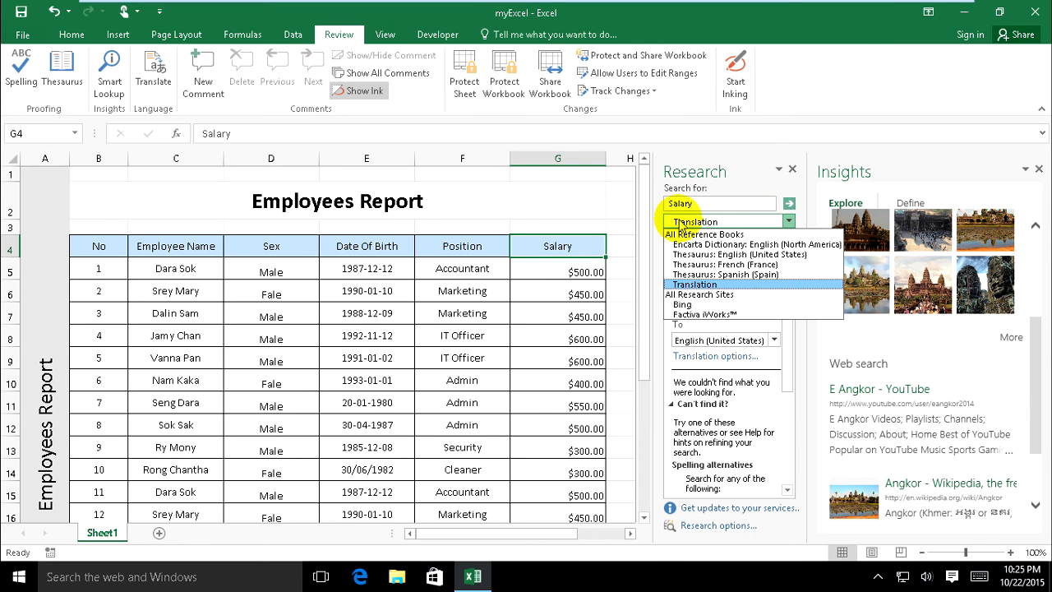
pyautogui.click(693, 284)
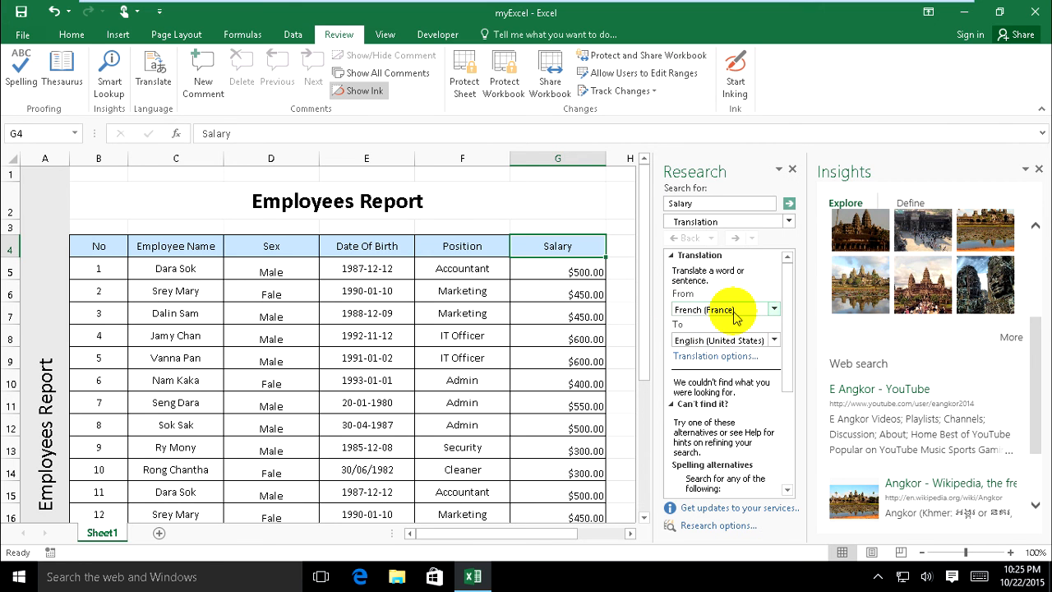
pyautogui.click(772, 308)
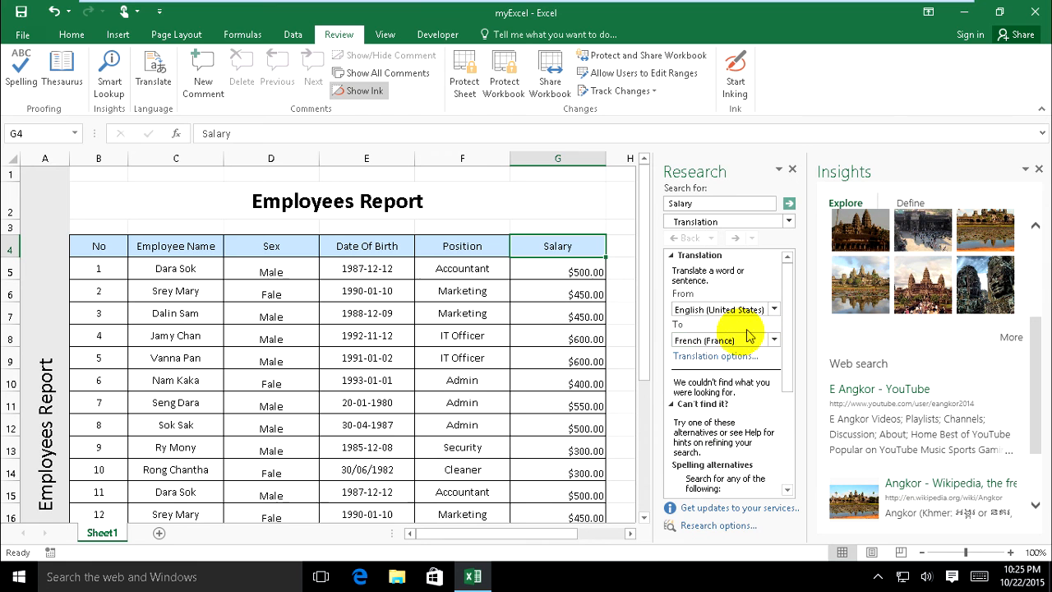
pyautogui.moveTo(134, 315)
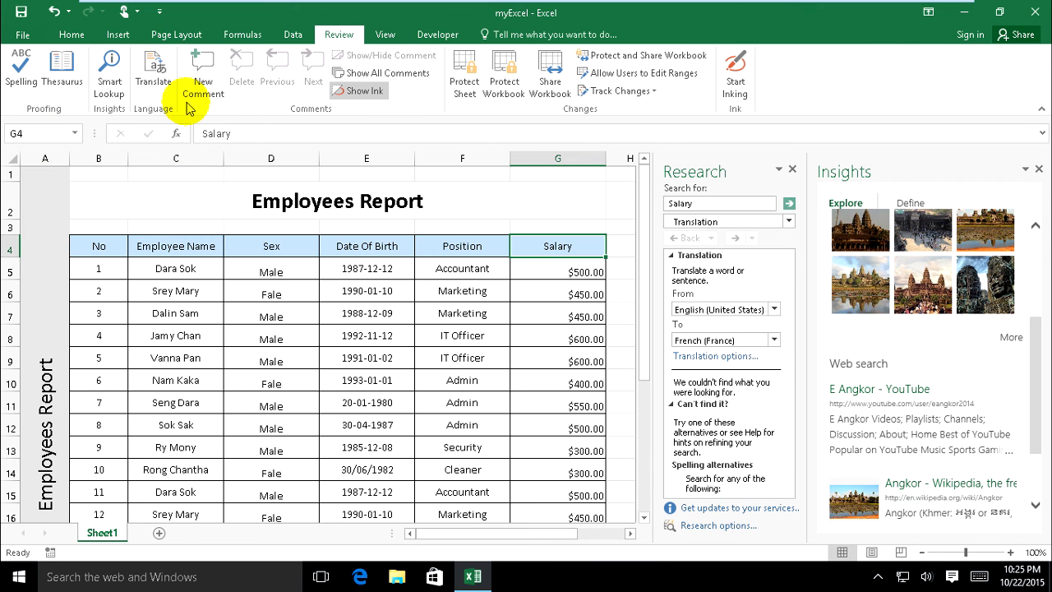
pyautogui.moveTo(153, 69)
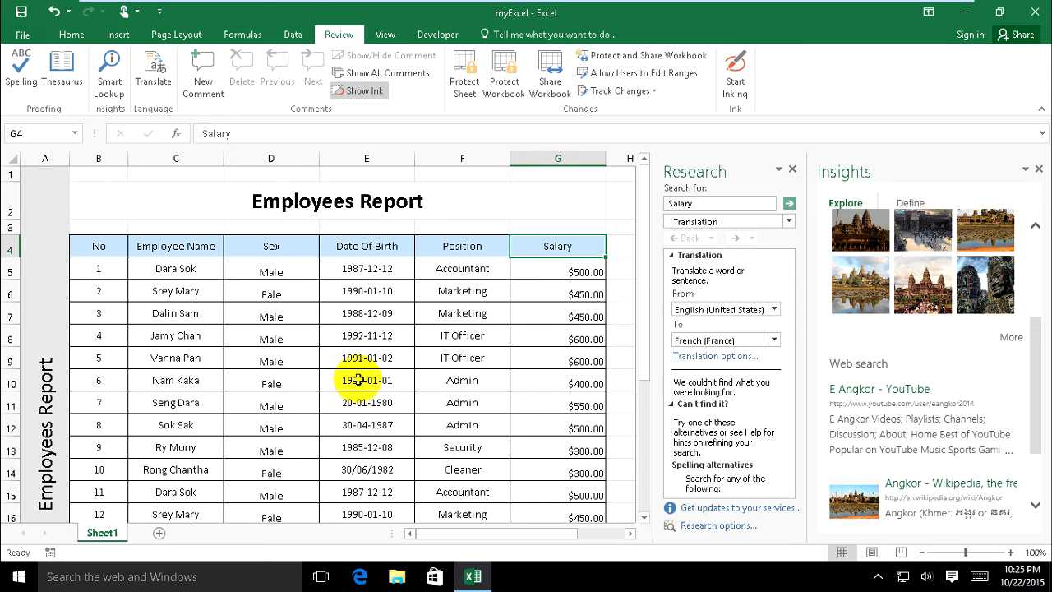
pyautogui.click(272, 268)
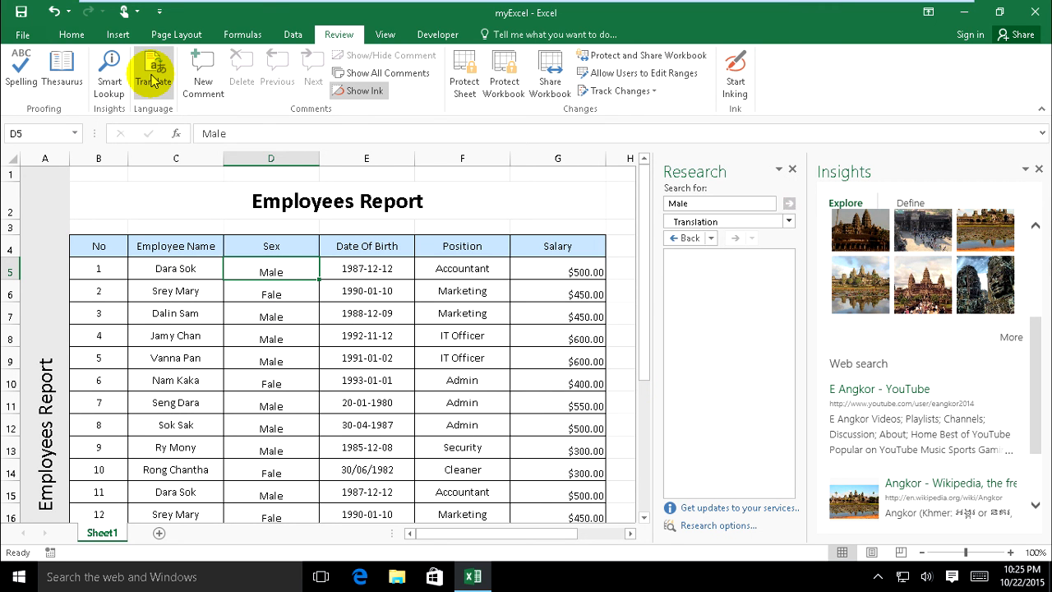
# Step: Set the translation languages to English and French and search for Male
pyautogui.click(153, 69)
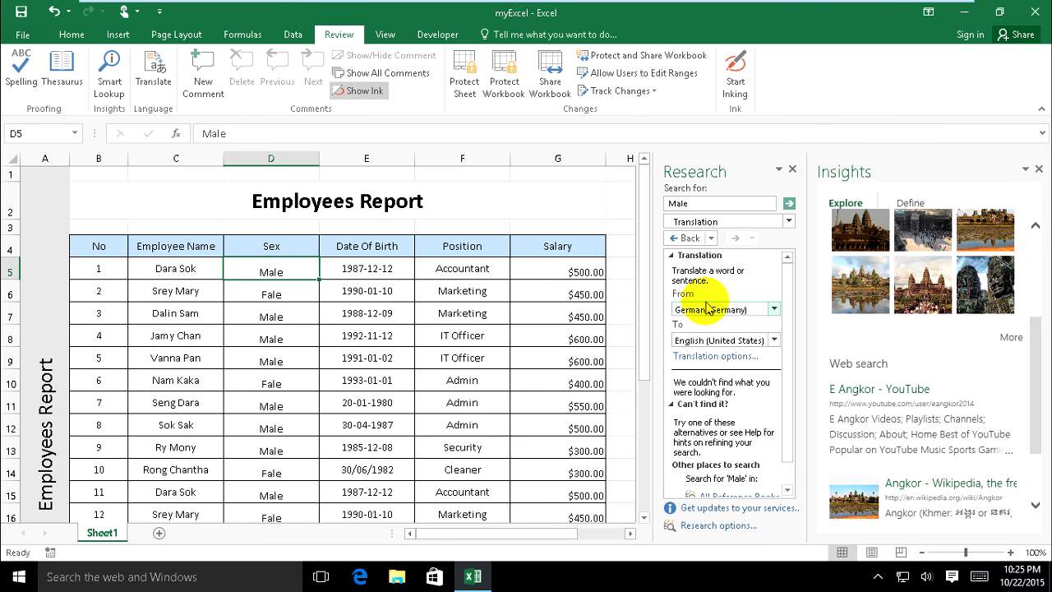
pyautogui.moveTo(717, 379)
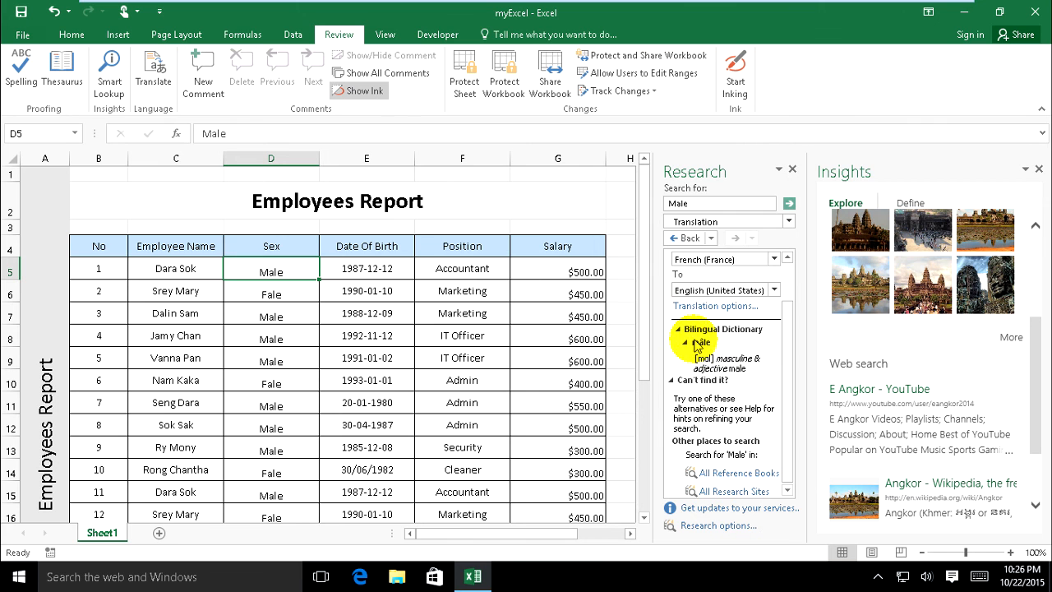
pyautogui.click(771, 259)
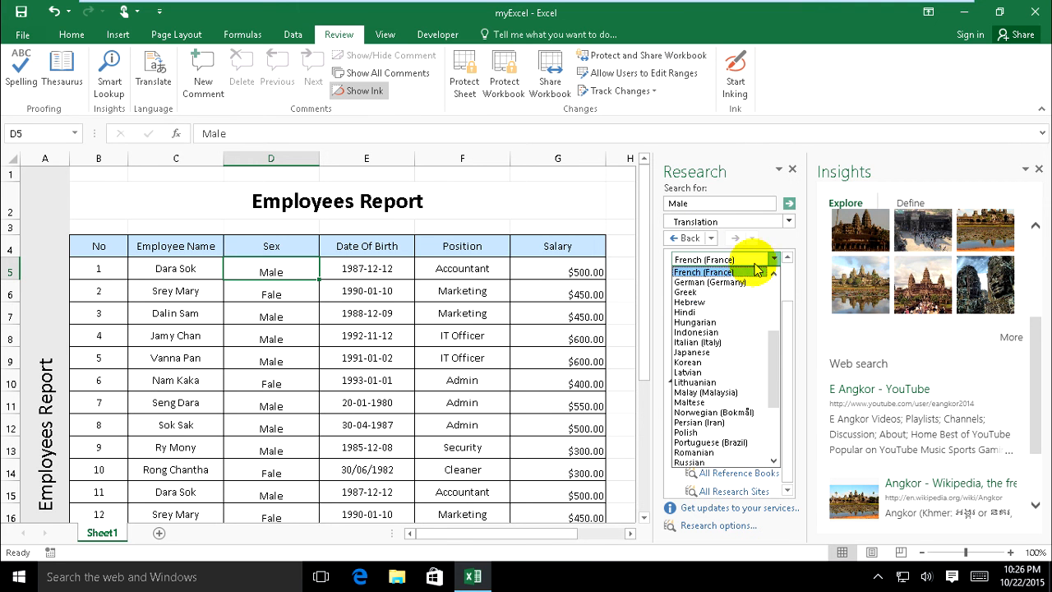
pyautogui.click(721, 259)
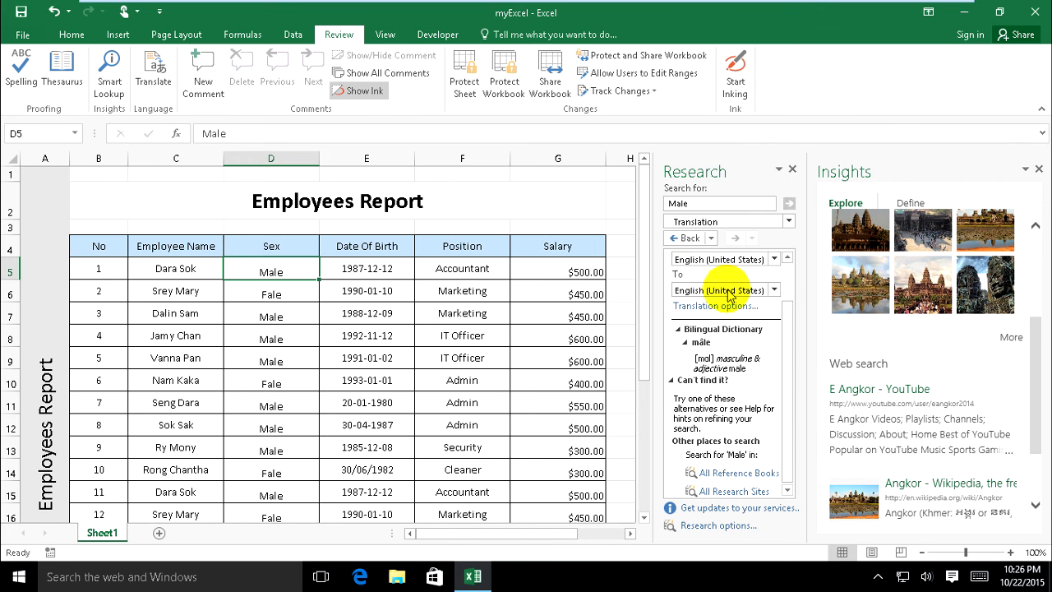
pyautogui.click(720, 289)
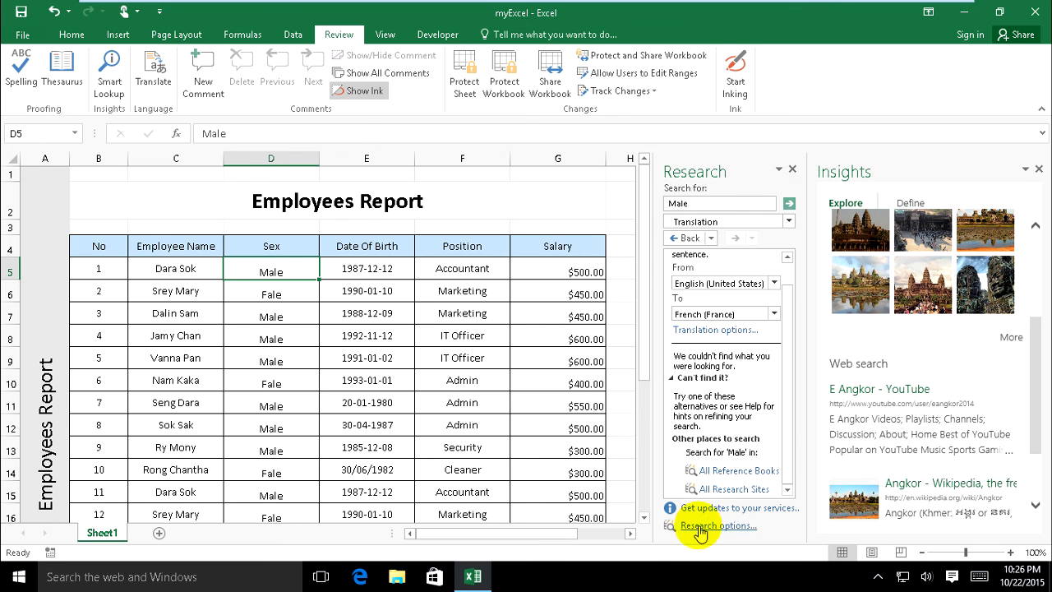
pyautogui.click(771, 313)
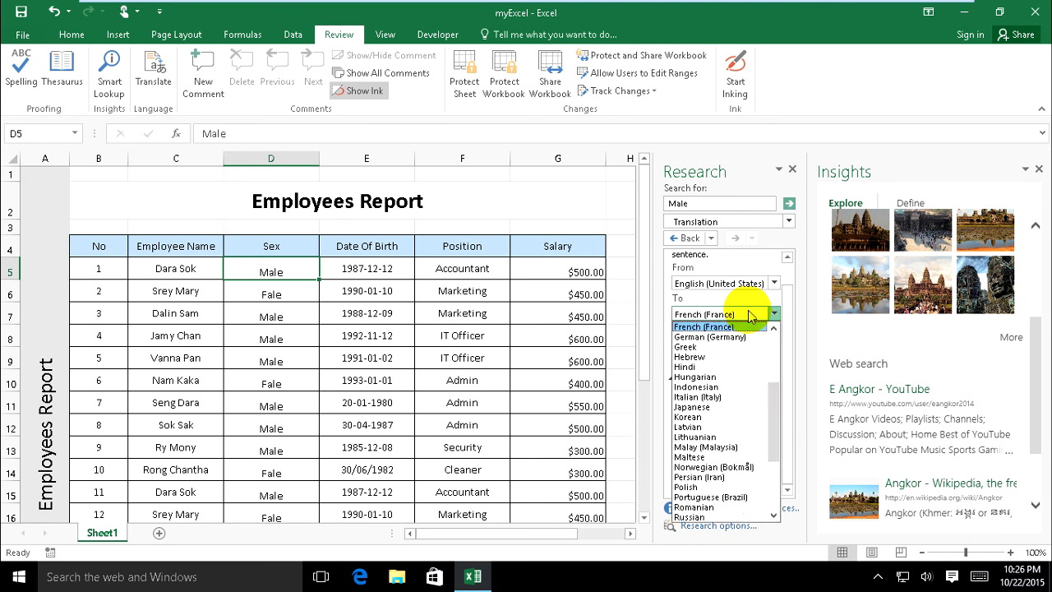
pyautogui.click(702, 314)
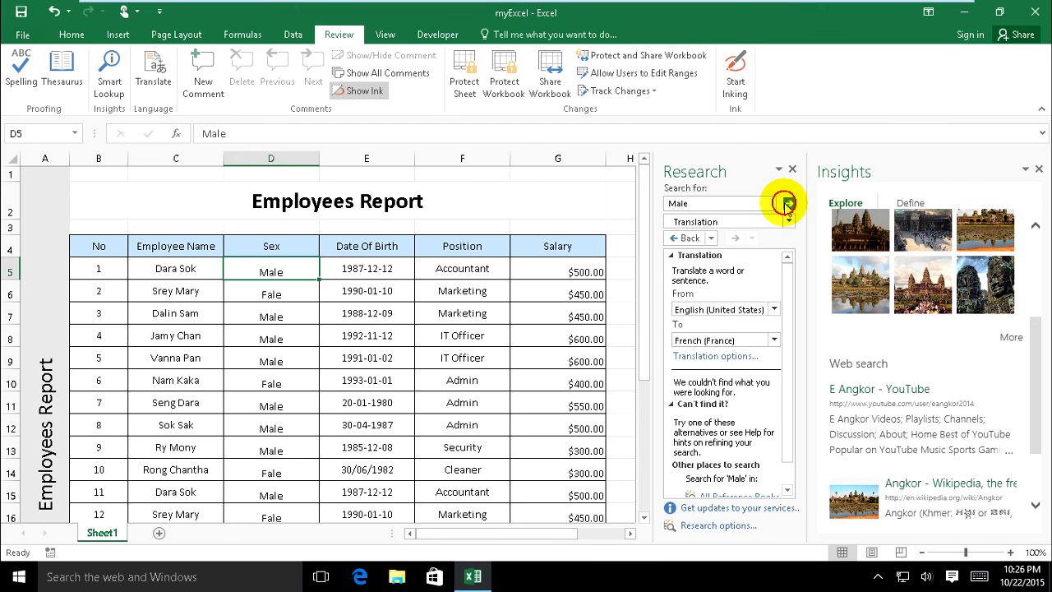
pyautogui.click(787, 203)
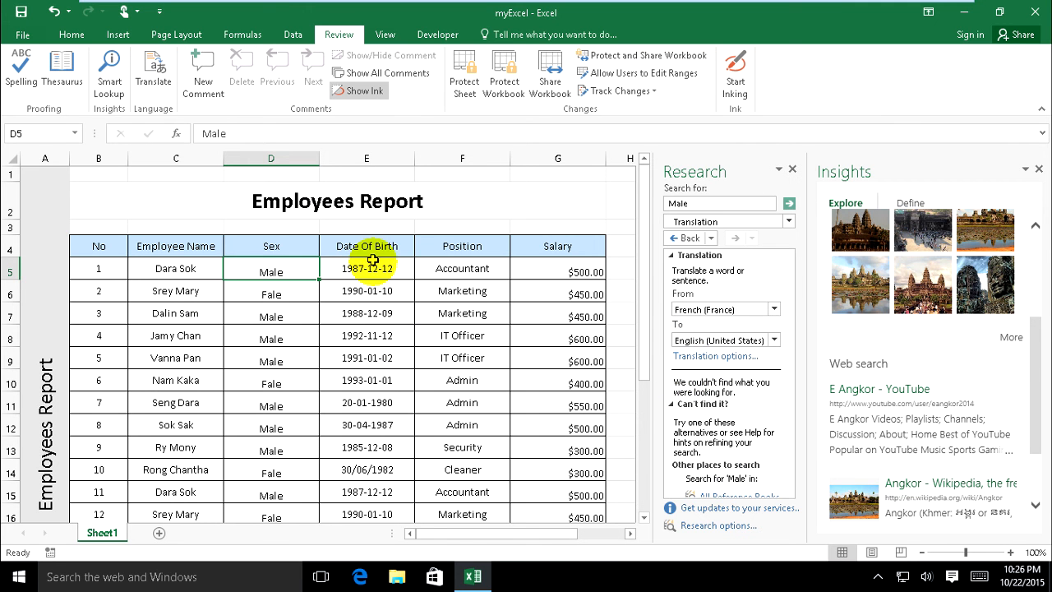
pyautogui.moveTo(428, 280)
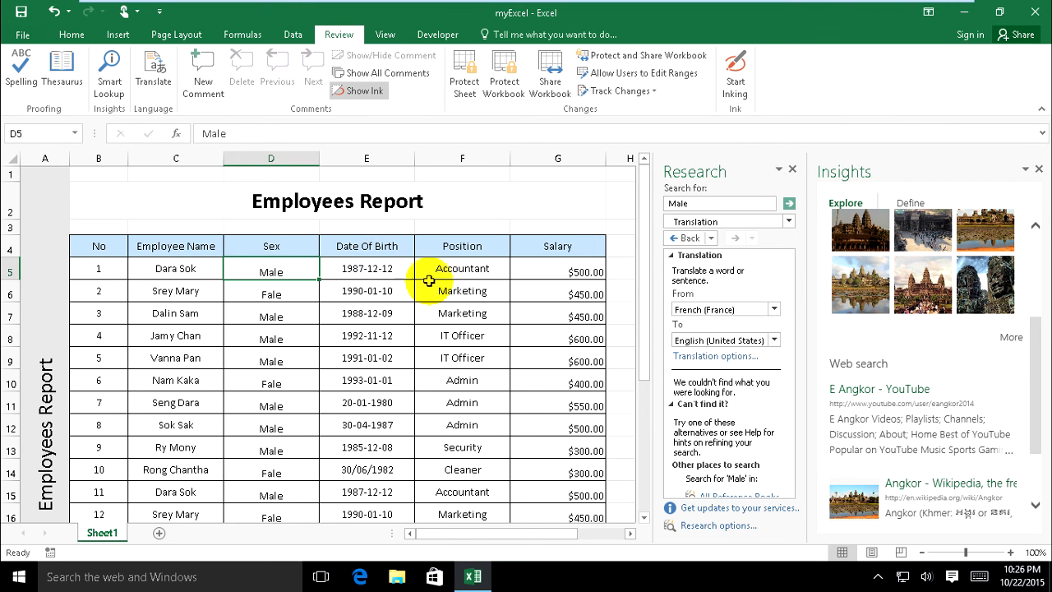
pyautogui.moveTo(620, 208)
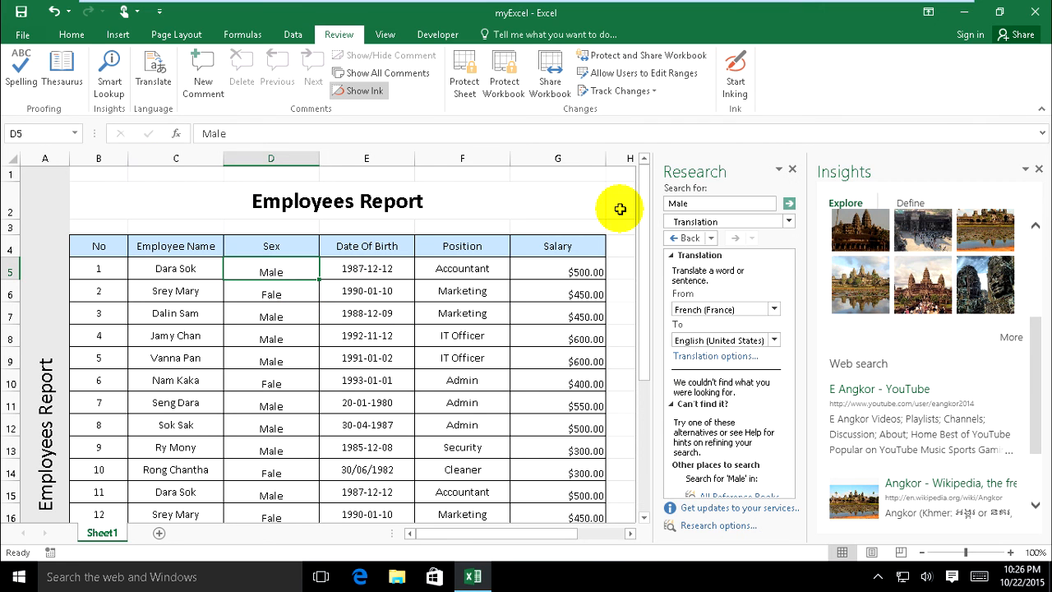
pyautogui.click(621, 200)
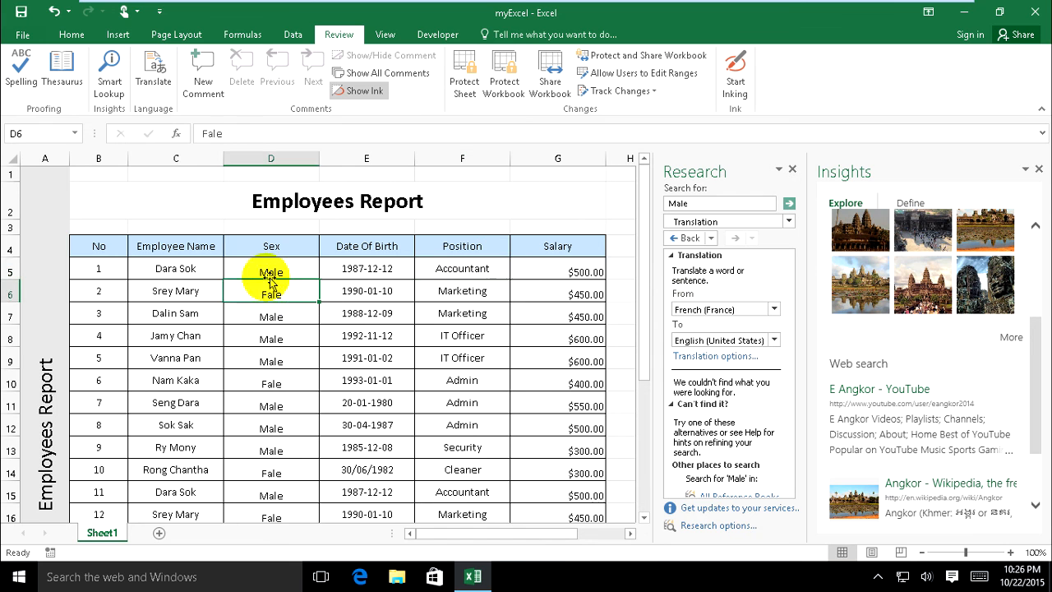
pyautogui.click(175, 314)
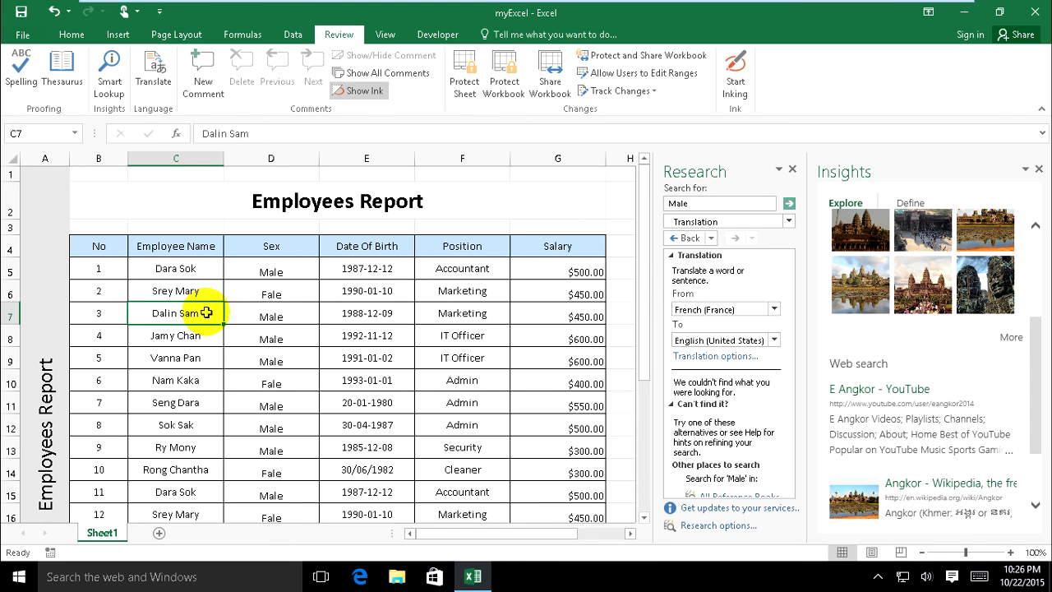
pyautogui.moveTo(210, 338)
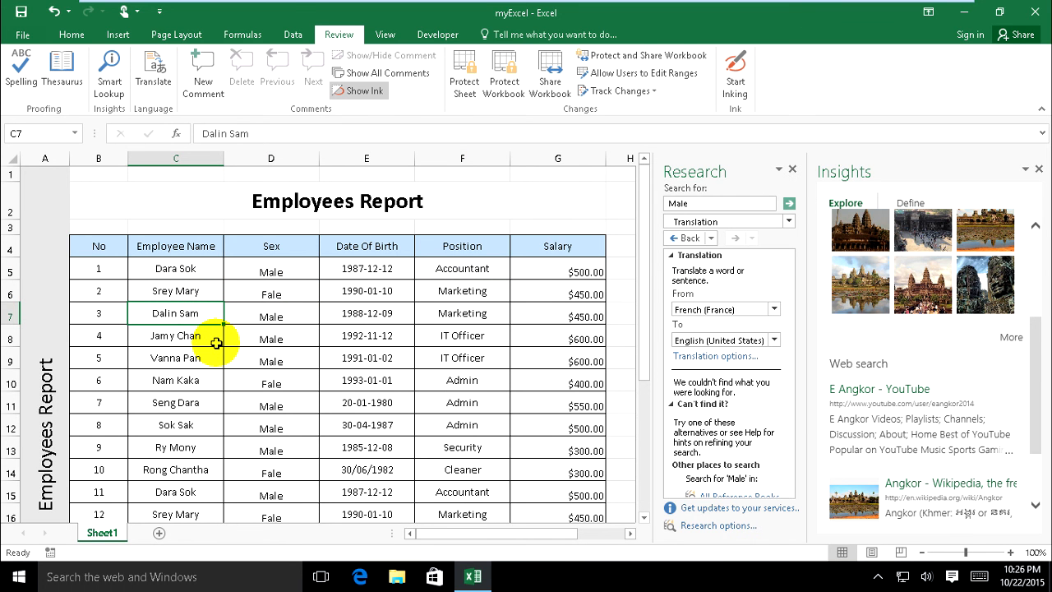